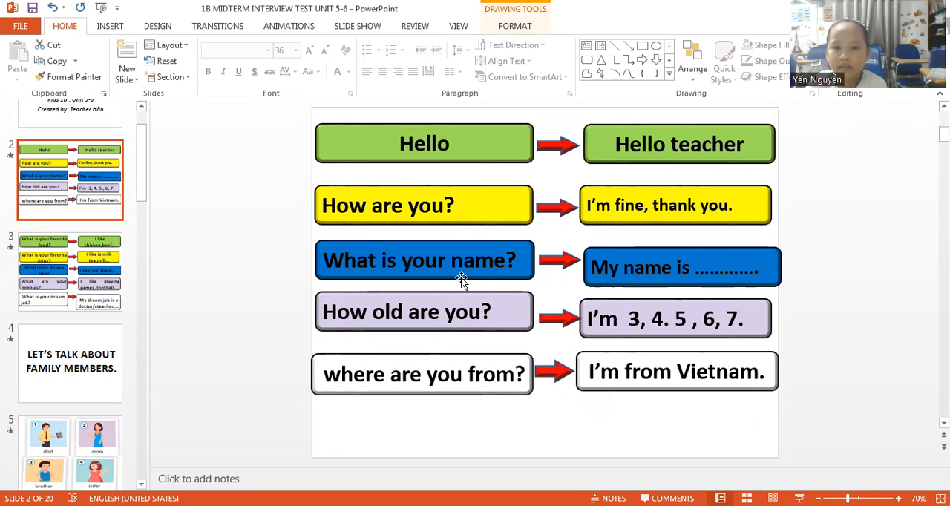
pyautogui.moveTo(436, 342)
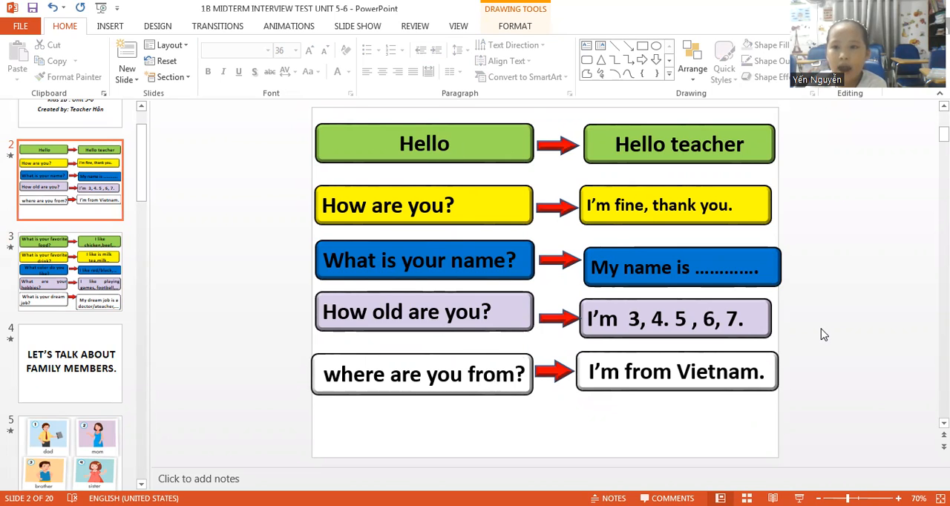
# Step: Show slide 3 with favourite food, drink, colour, hobby and dream job questions
pyautogui.click(70, 270)
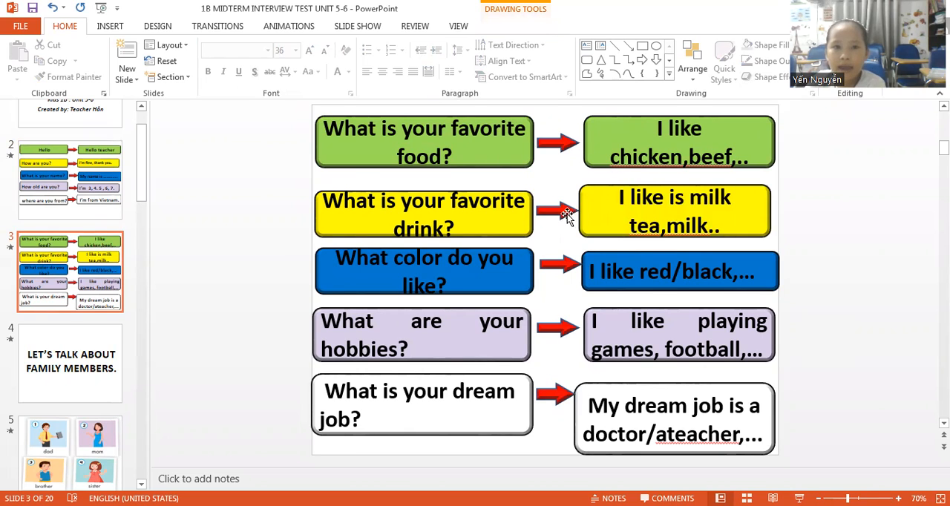
pyautogui.moveTo(448, 225)
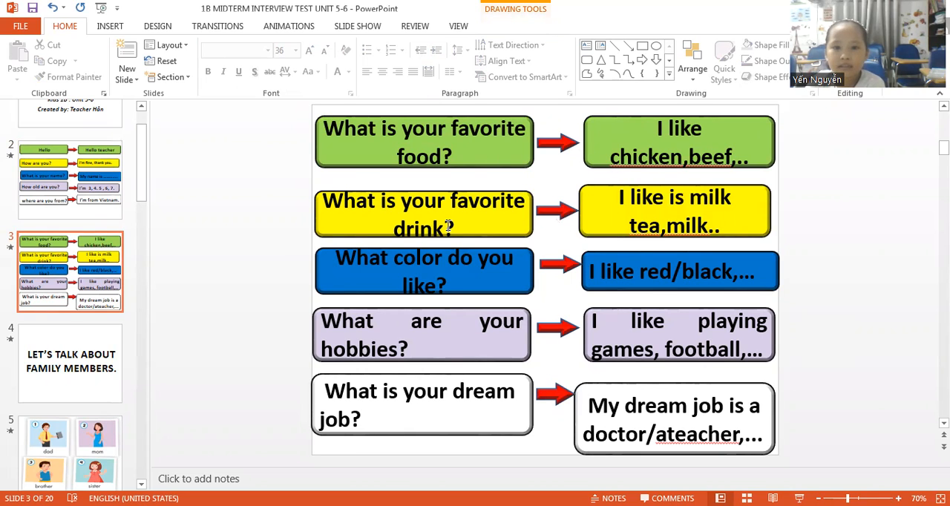
pyautogui.moveTo(440, 224)
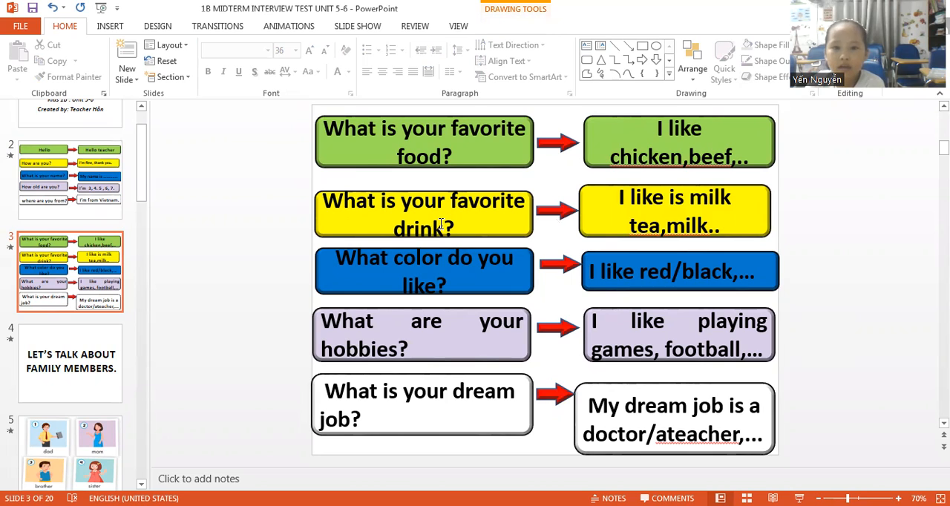
pyautogui.moveTo(472, 237)
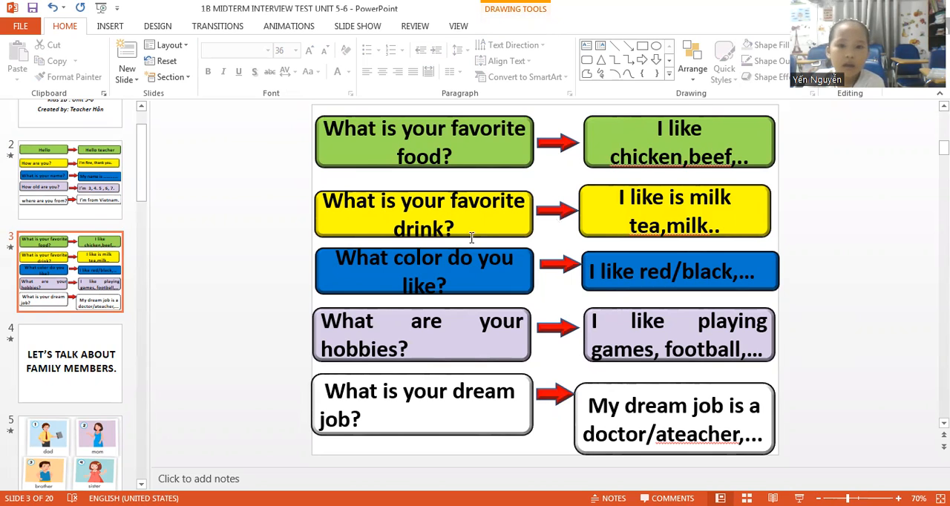
pyautogui.moveTo(810, 311)
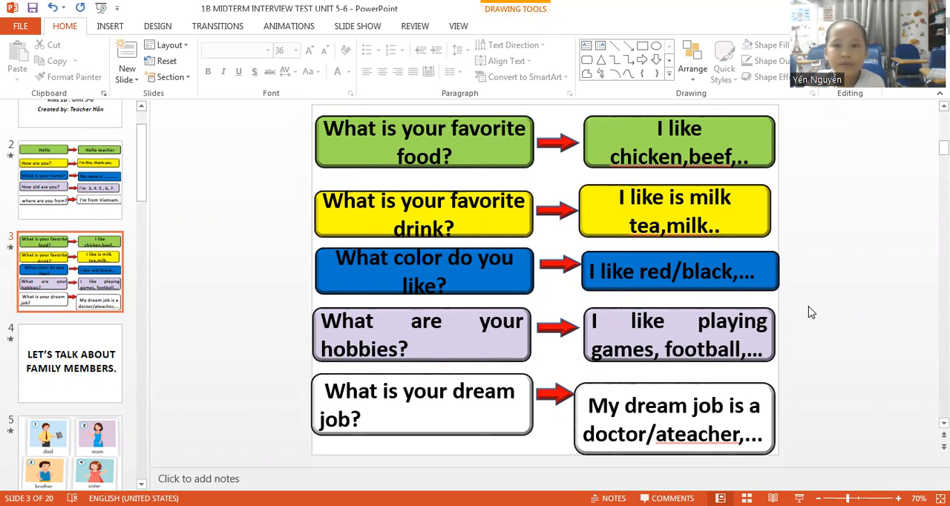
pyautogui.moveTo(508, 296)
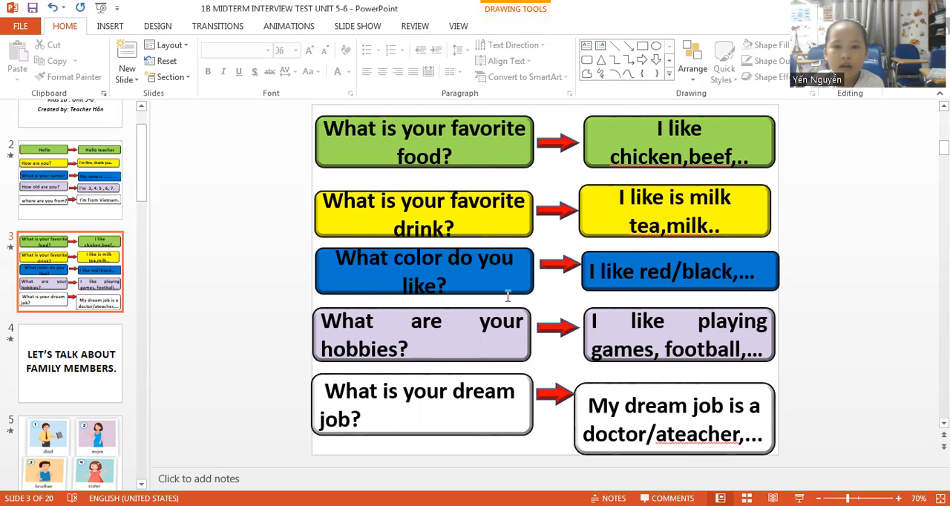
pyautogui.moveTo(517, 303)
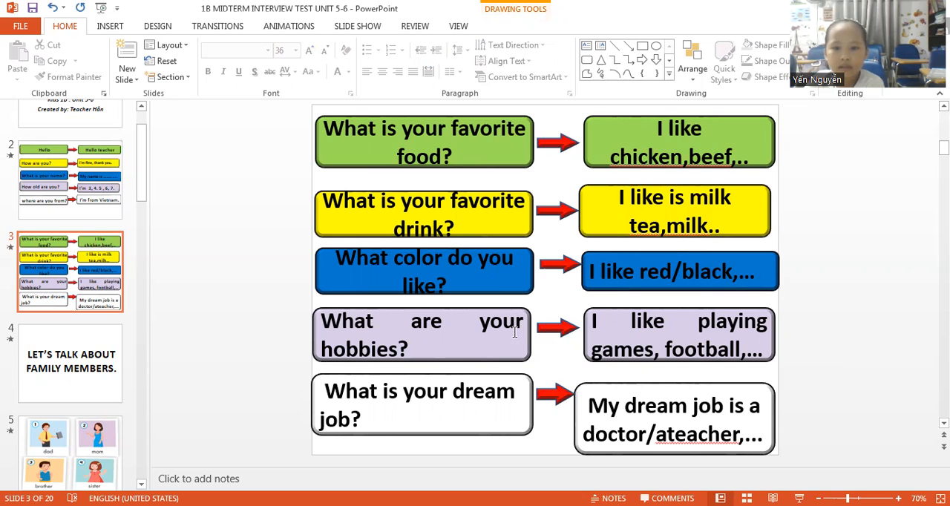
pyautogui.moveTo(858, 350)
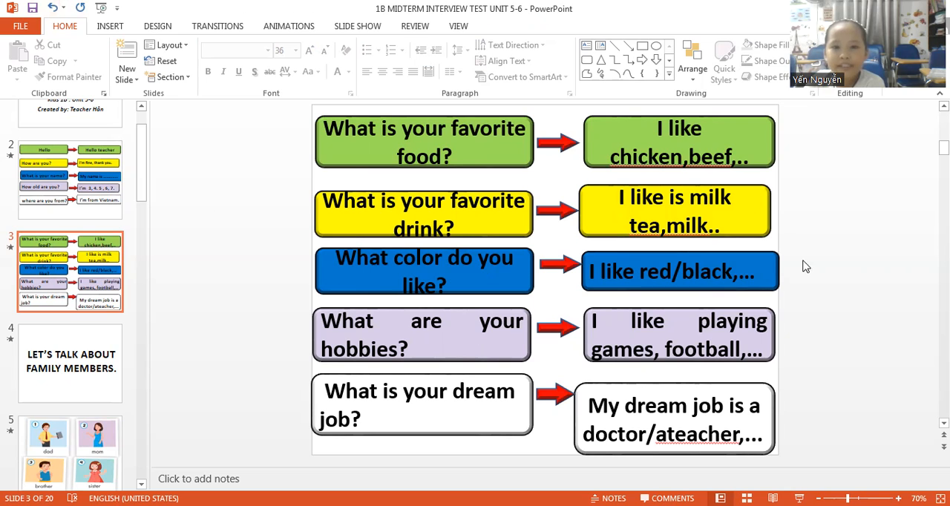
pyautogui.moveTo(804, 276)
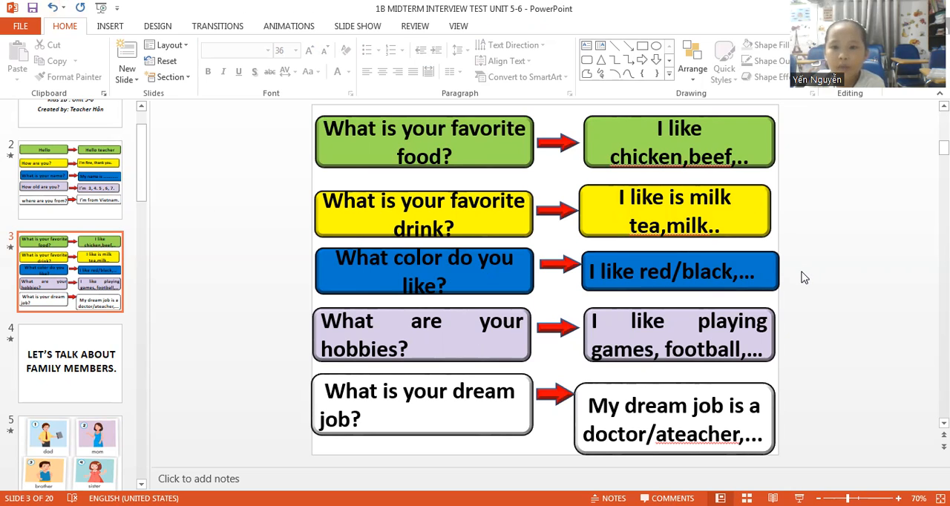
pyautogui.moveTo(799, 315)
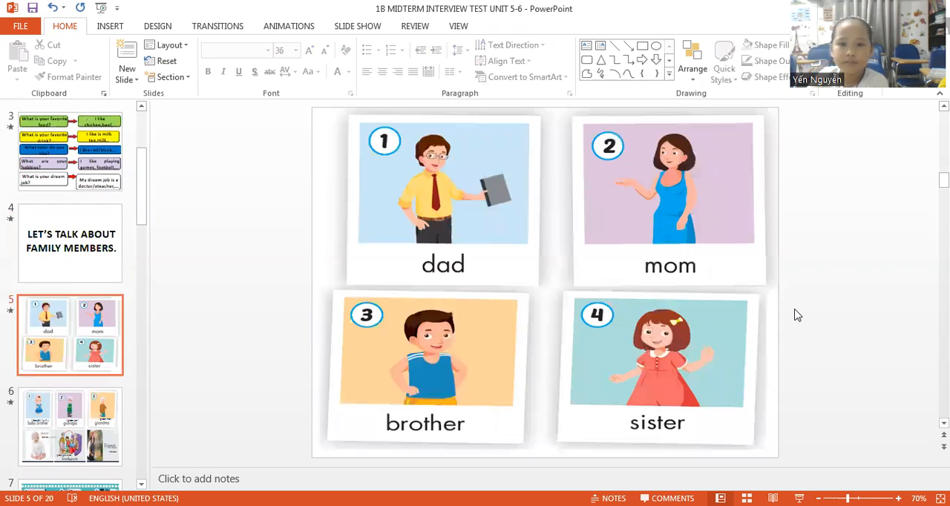
pyautogui.moveTo(468, 281)
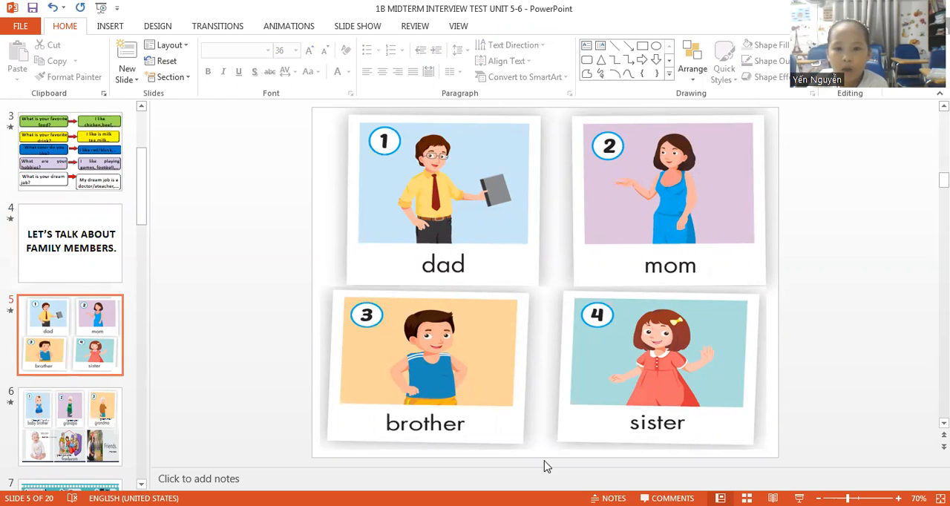
pyautogui.moveTo(815, 370)
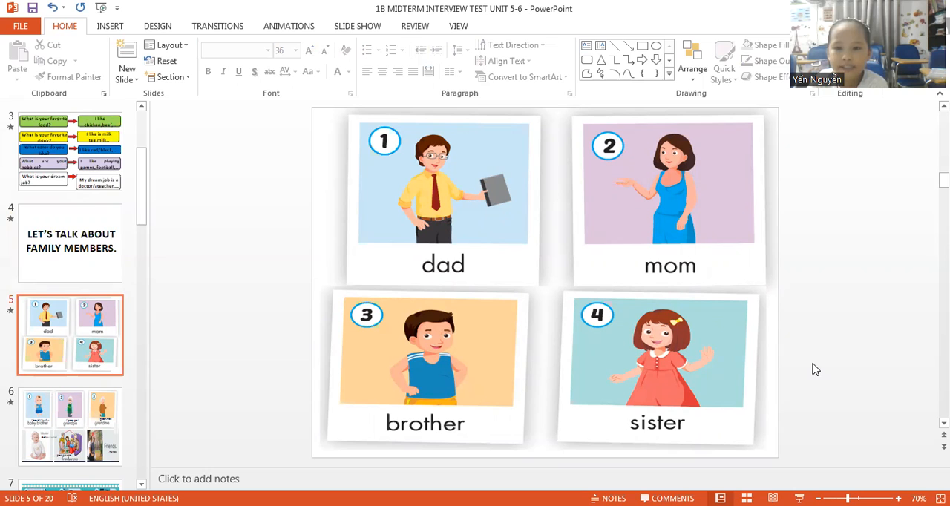
# Step: Show slide 6 with baby brother, grandparents and friends pictures
pyautogui.click(70, 427)
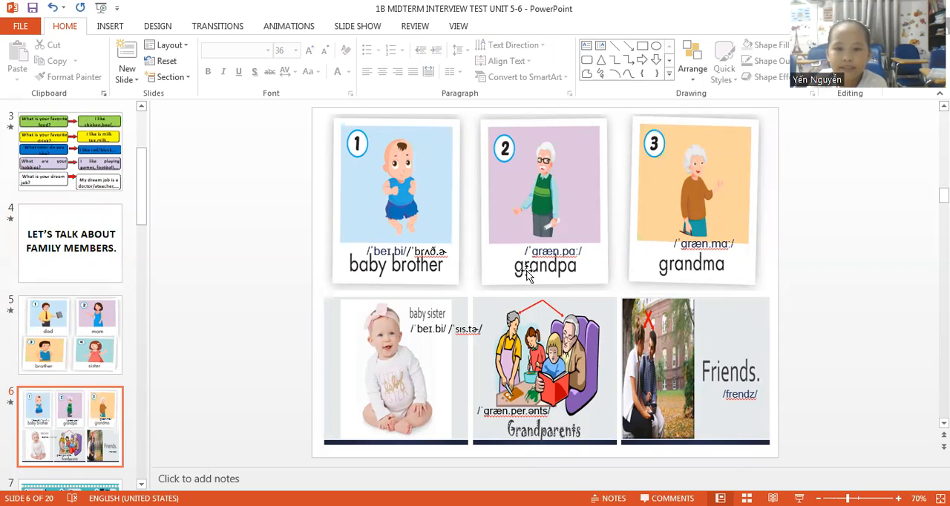
pyautogui.moveTo(675, 268)
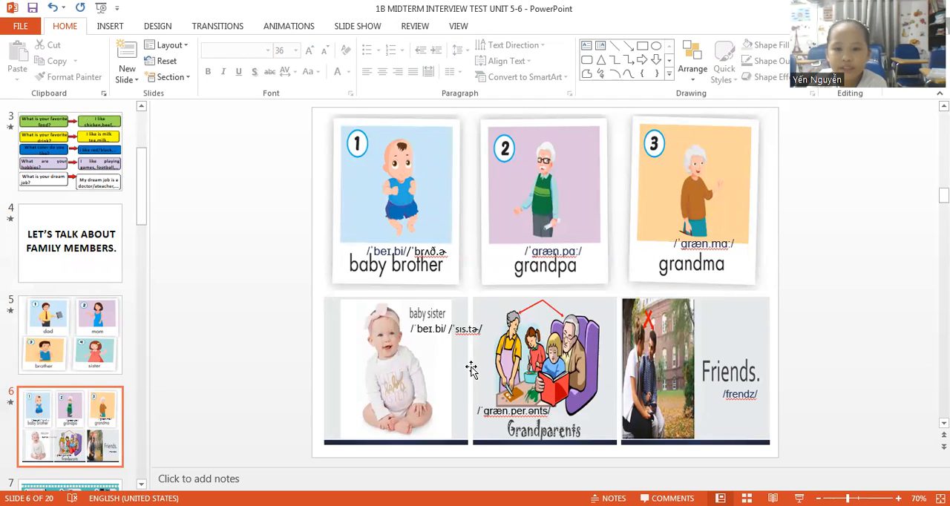
pyautogui.moveTo(534, 429)
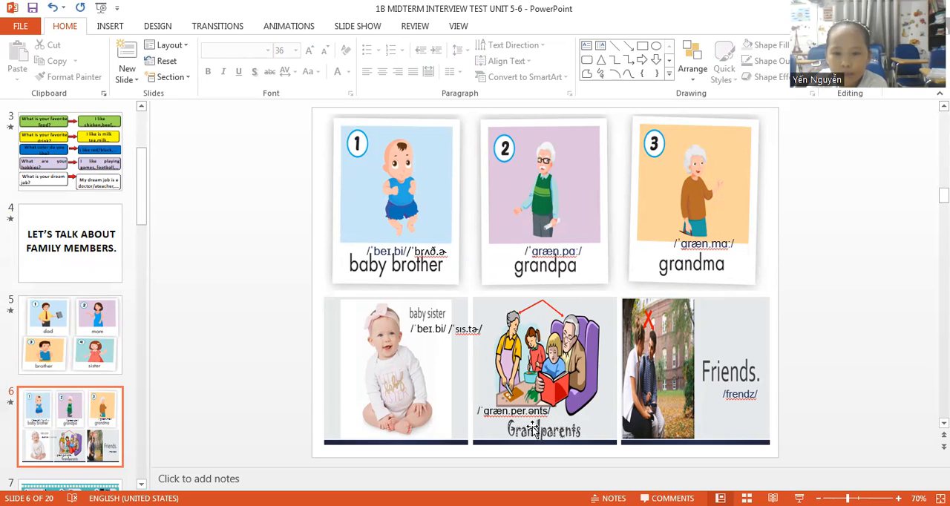
pyautogui.moveTo(536, 430)
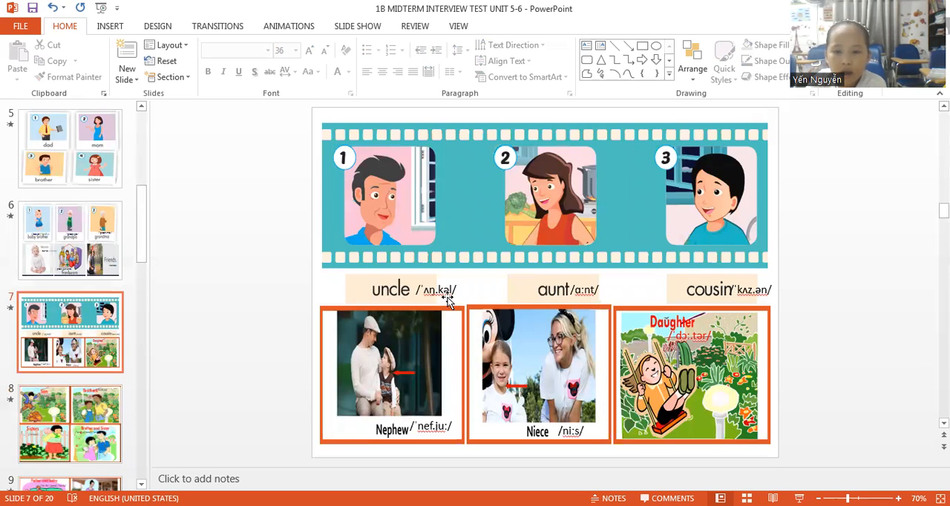
pyautogui.moveTo(710, 312)
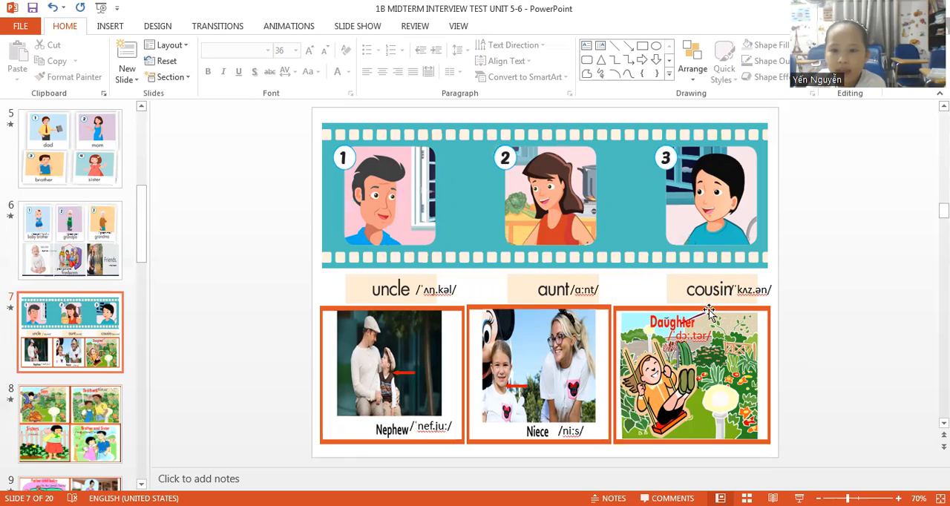
pyautogui.moveTo(398, 418)
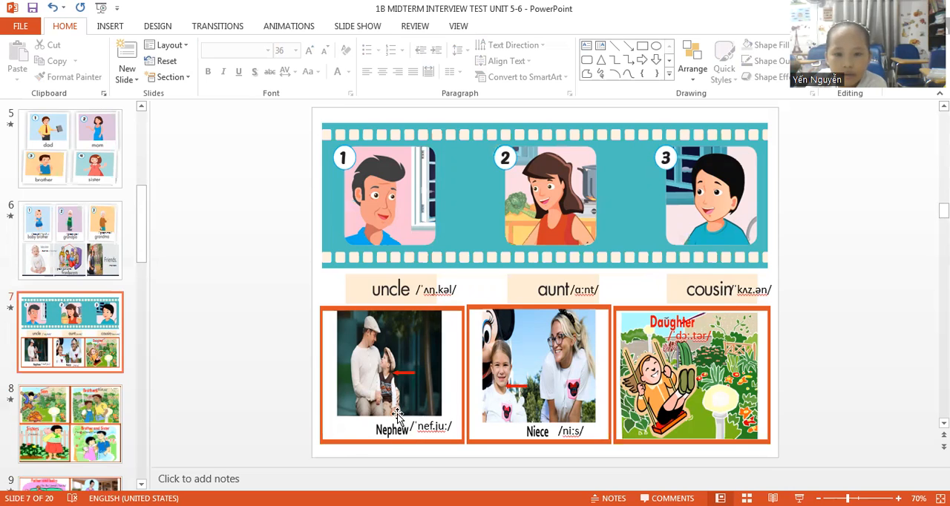
pyautogui.moveTo(546, 425)
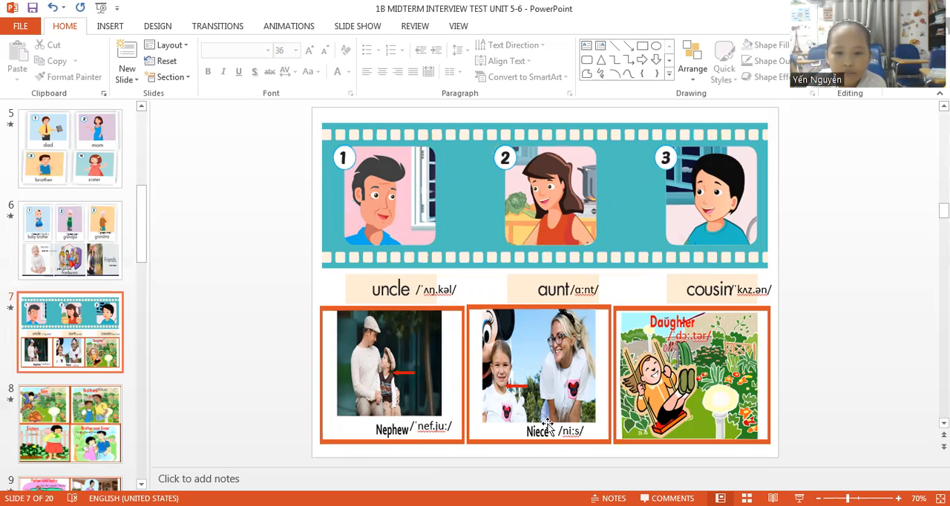
pyautogui.moveTo(651, 353)
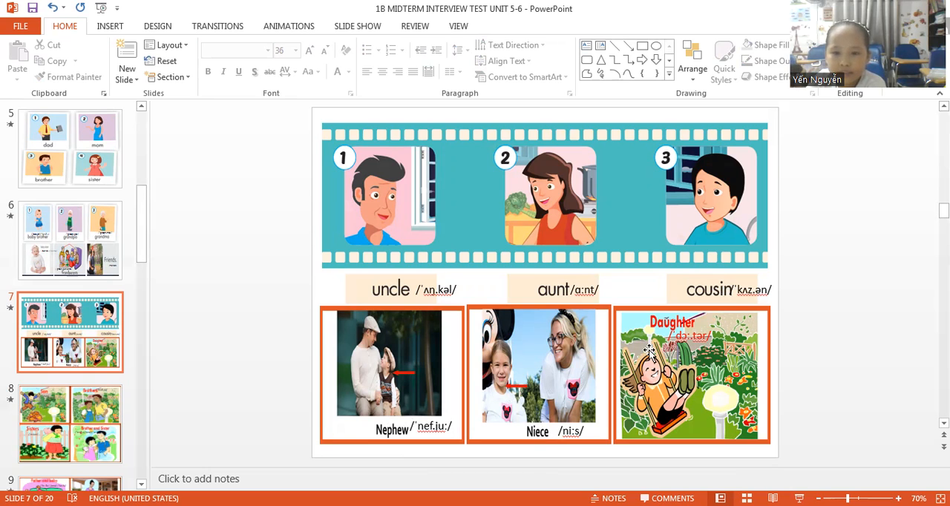
pyautogui.moveTo(792, 324)
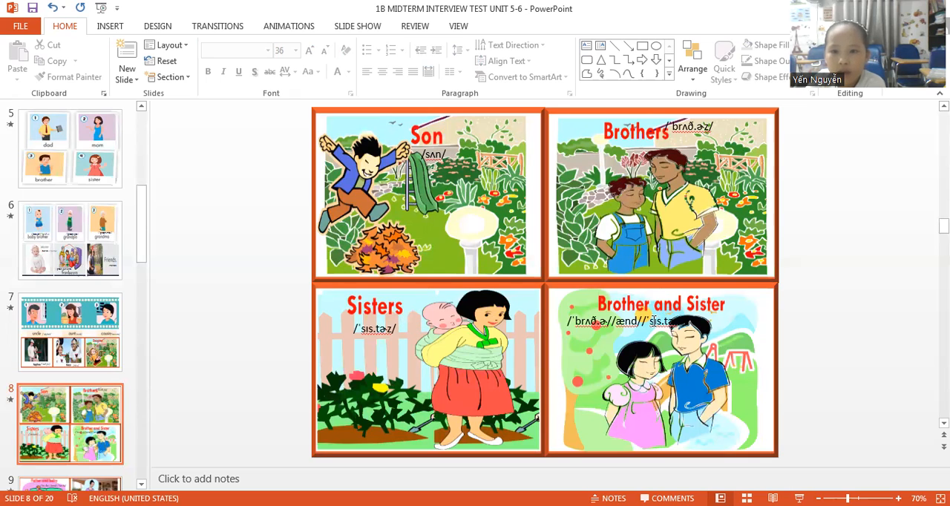
pyautogui.moveTo(829, 305)
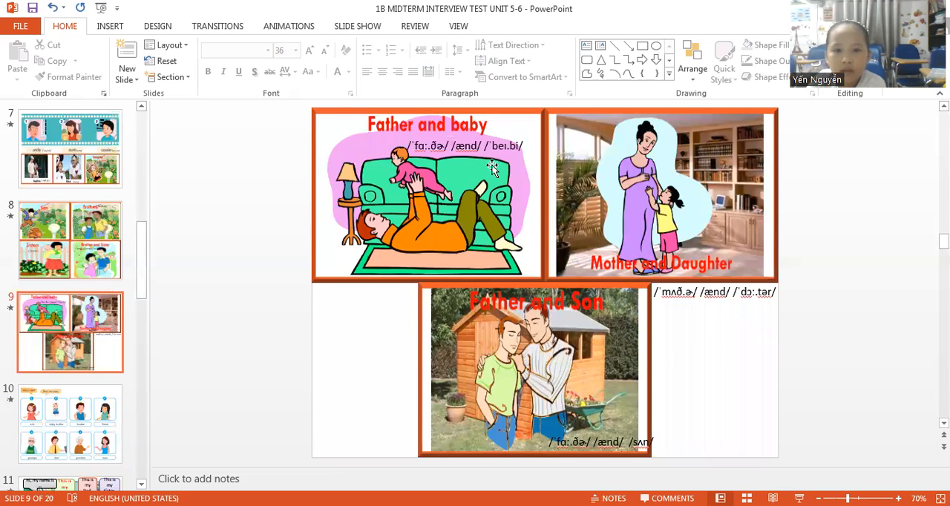
pyautogui.moveTo(519, 165)
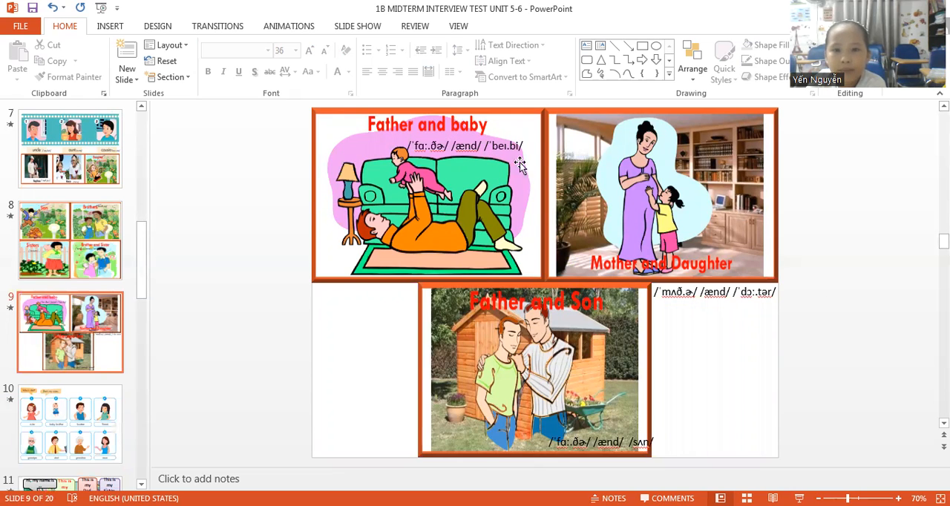
pyautogui.moveTo(707, 280)
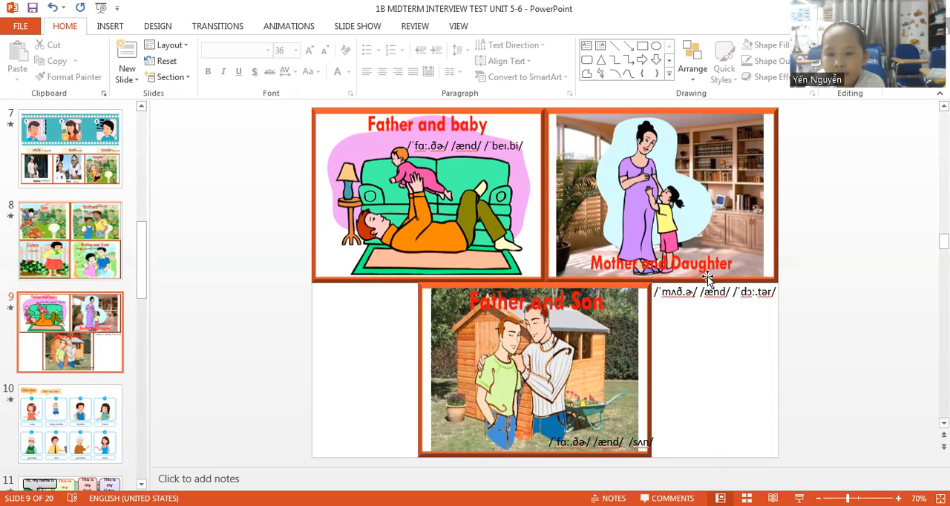
pyautogui.moveTo(567, 319)
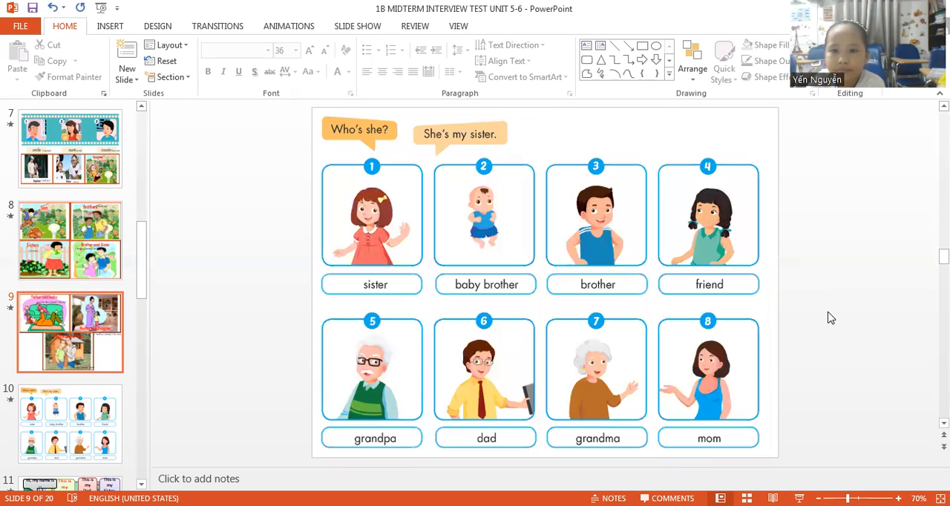
# Step: Show slide 10 with the eight 'Who's she?' family cards, sister through mom
pyautogui.click(70, 423)
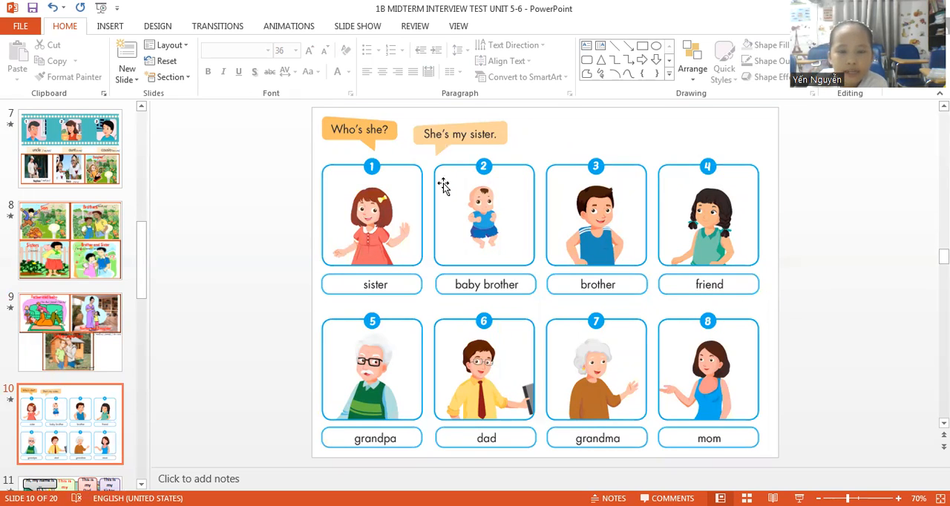
pyautogui.moveTo(478, 260)
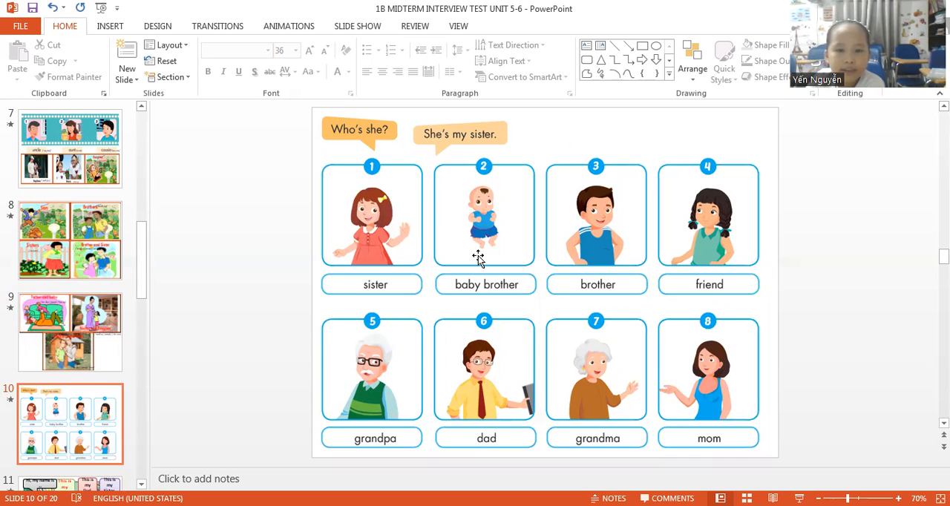
pyautogui.moveTo(452, 269)
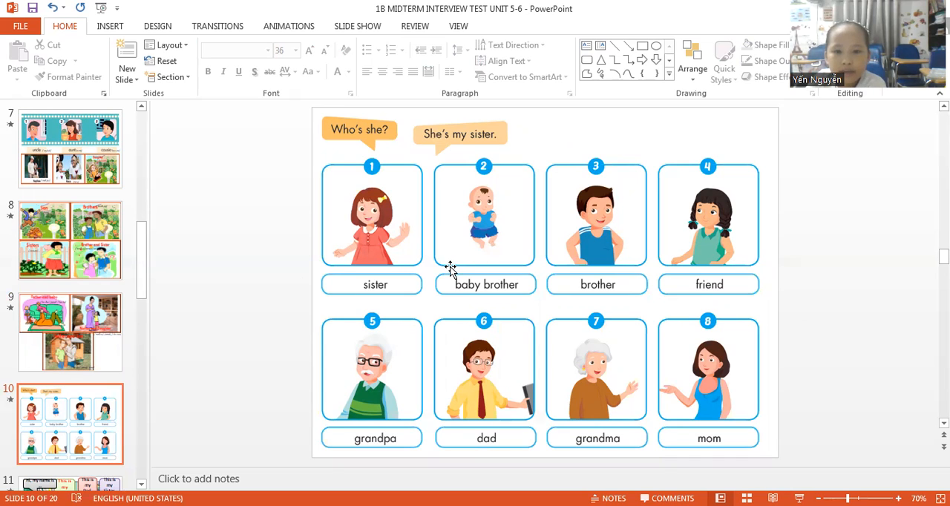
pyautogui.moveTo(587, 249)
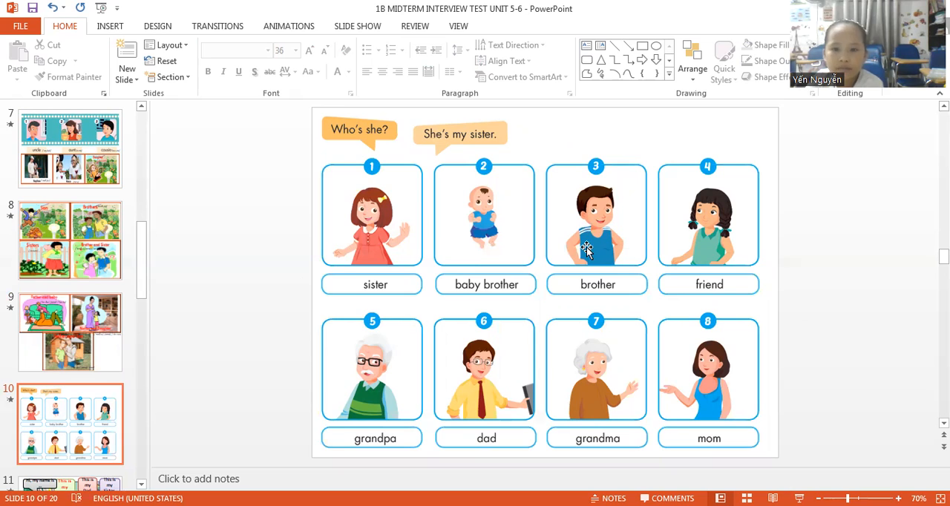
pyautogui.moveTo(582, 260)
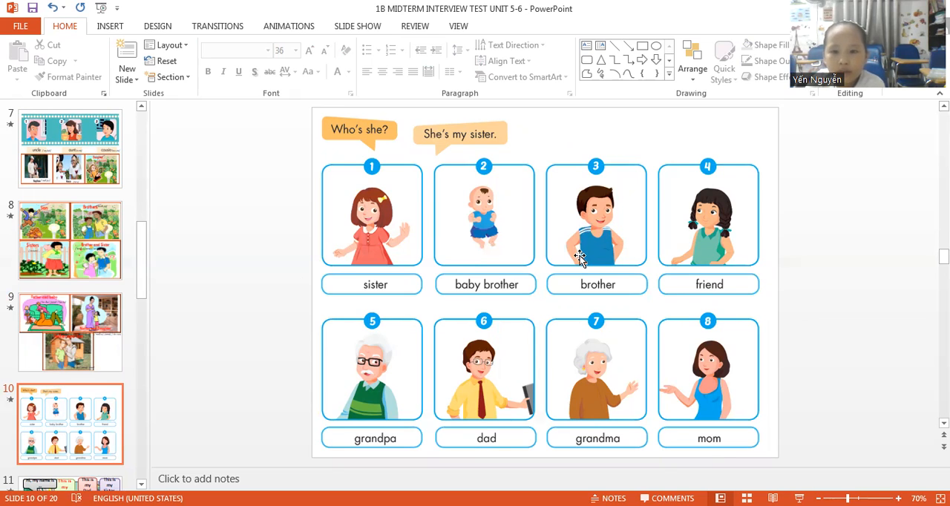
pyautogui.moveTo(709, 268)
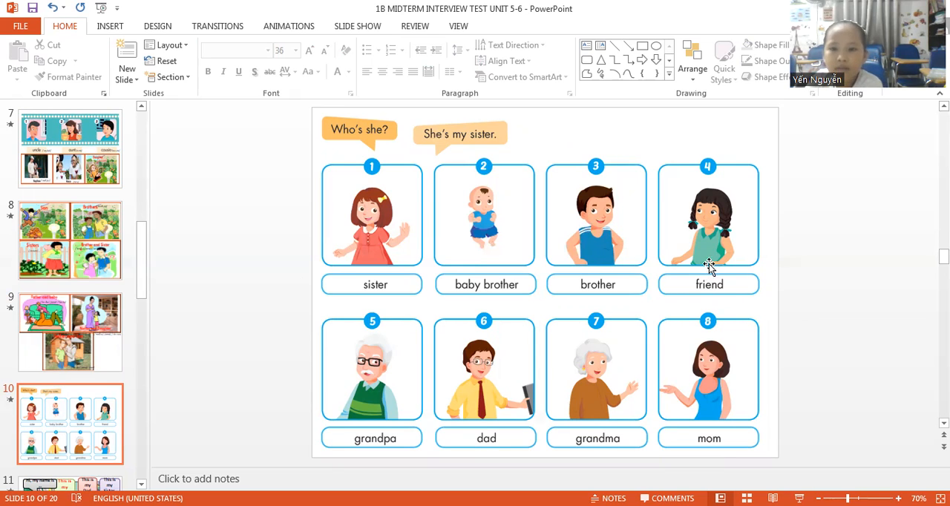
pyautogui.moveTo(705, 297)
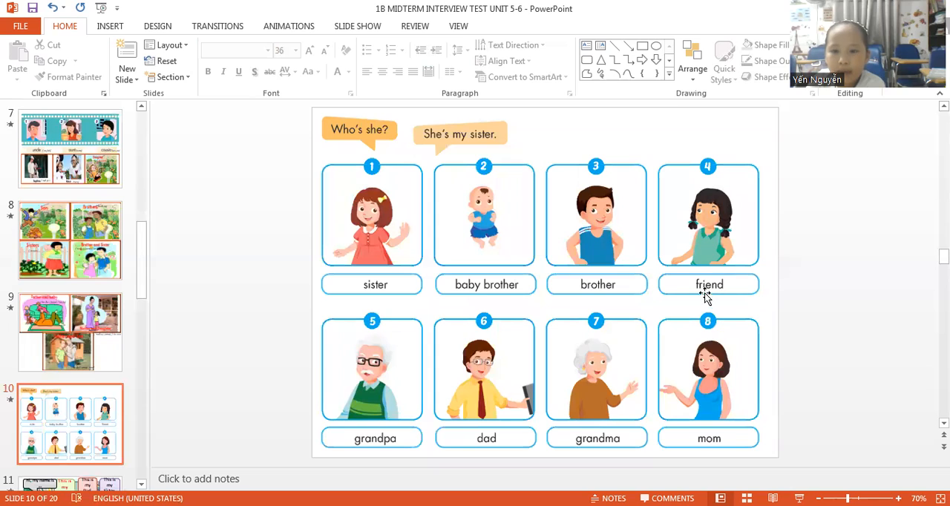
pyautogui.moveTo(377, 445)
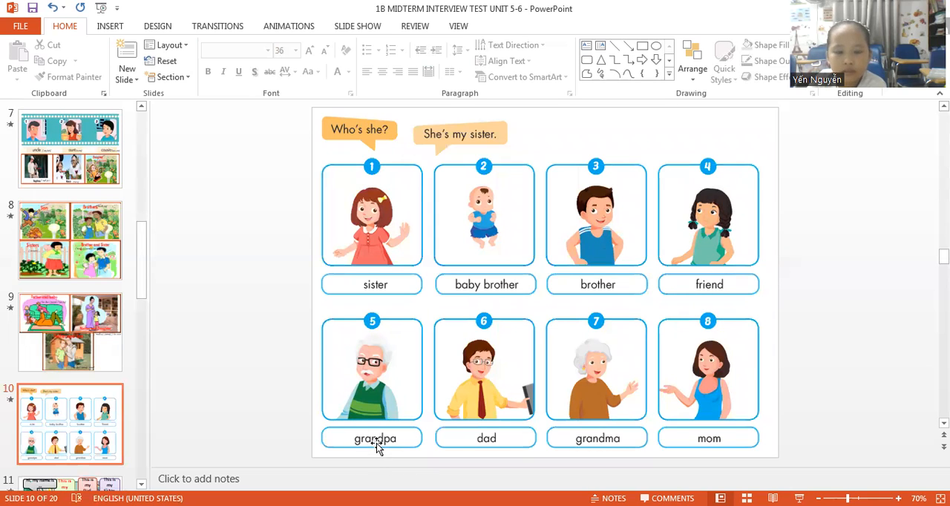
pyautogui.moveTo(469, 438)
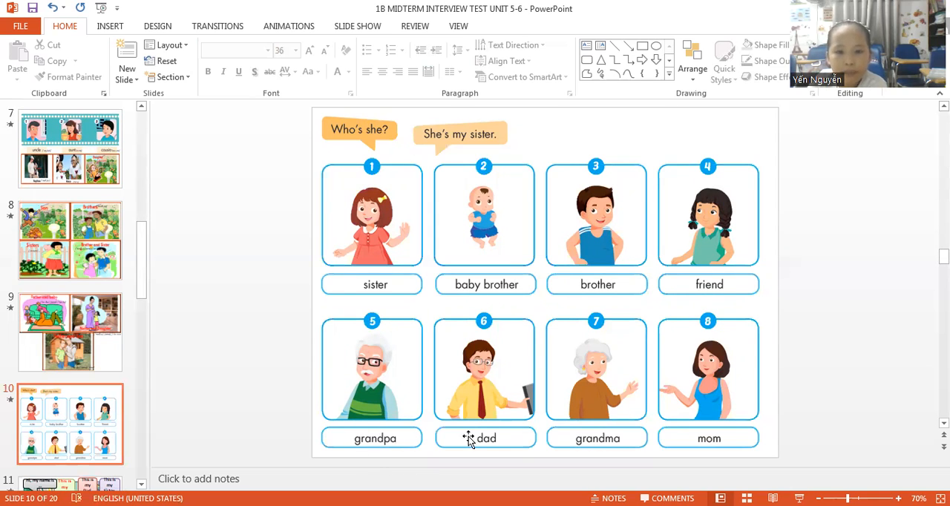
pyautogui.moveTo(502, 431)
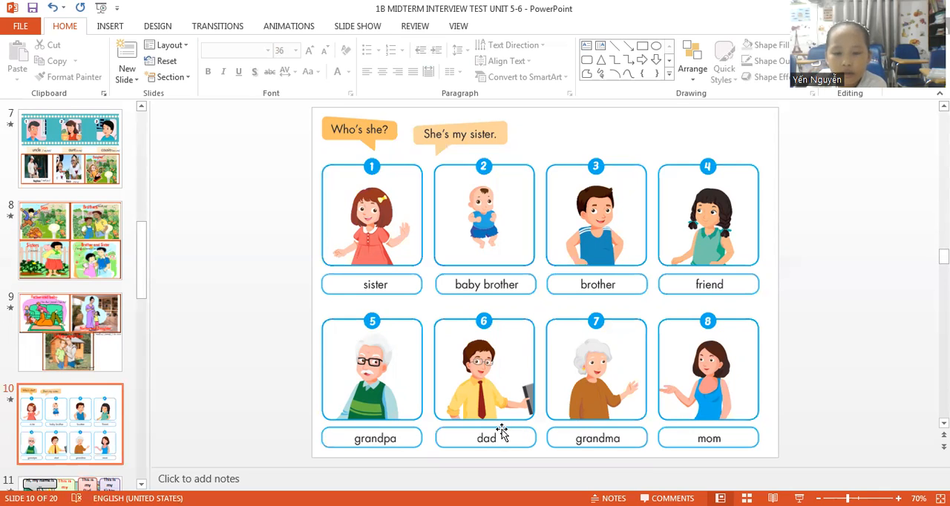
pyautogui.moveTo(609, 445)
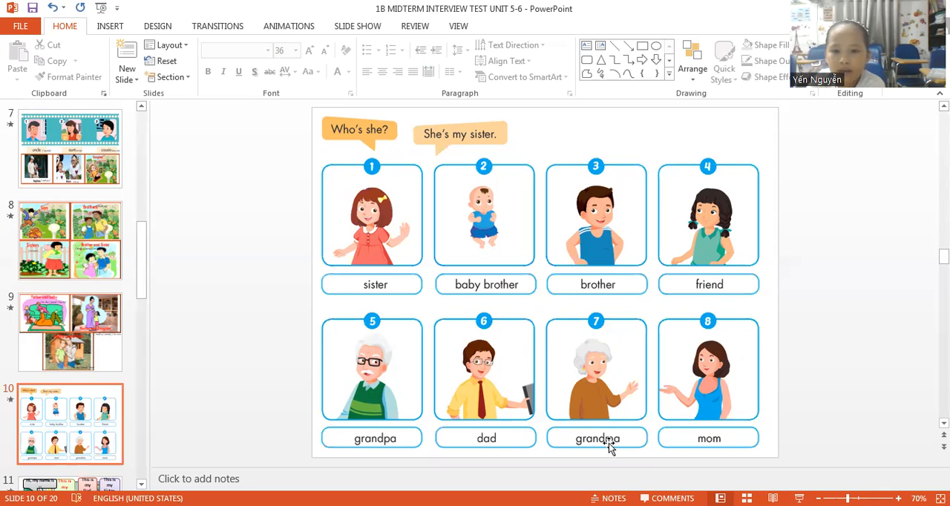
pyautogui.moveTo(611, 442)
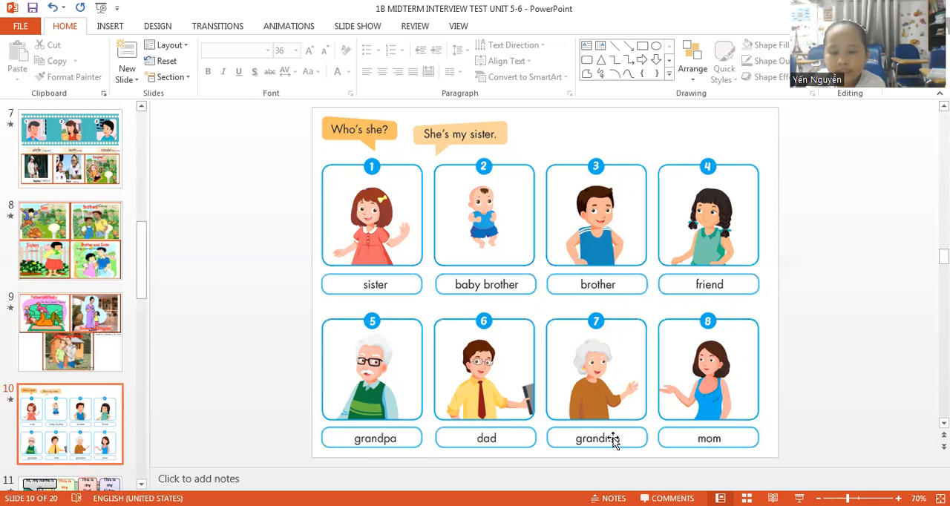
pyautogui.moveTo(703, 447)
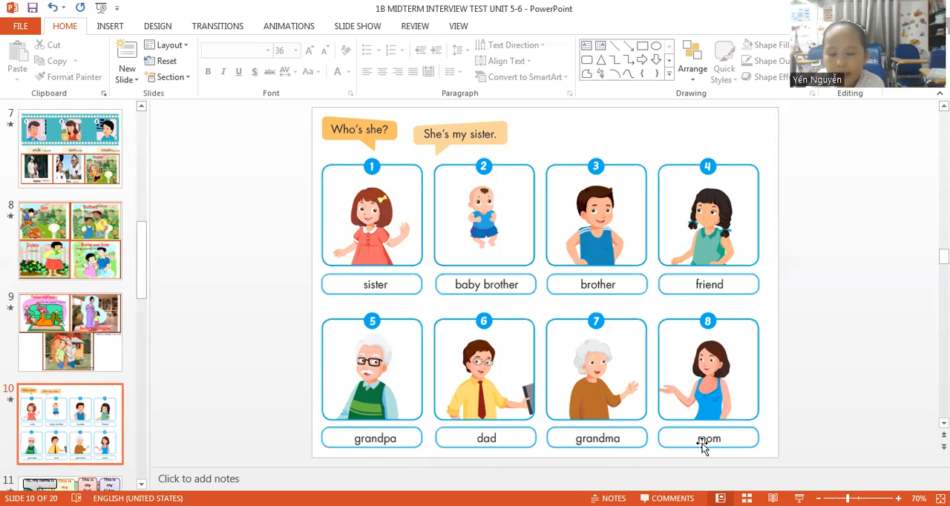
pyautogui.moveTo(816, 298)
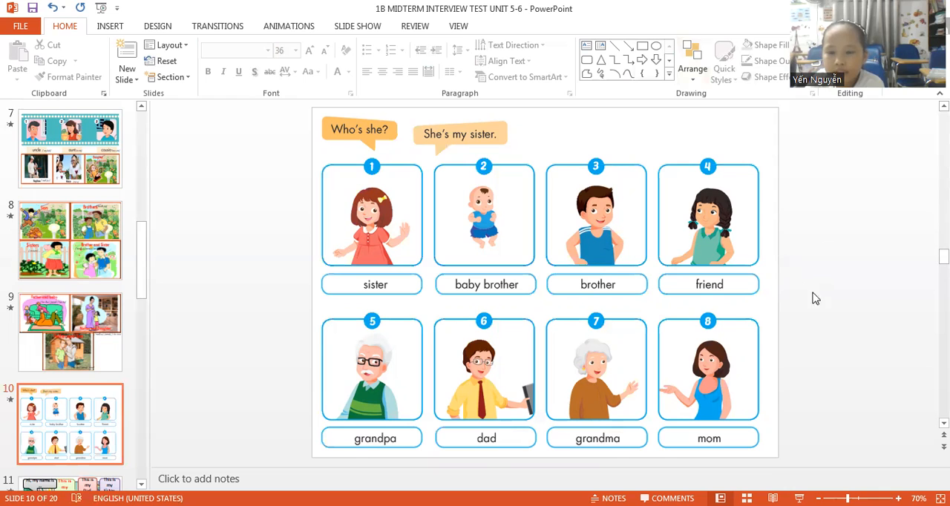
pyautogui.moveTo(822, 313)
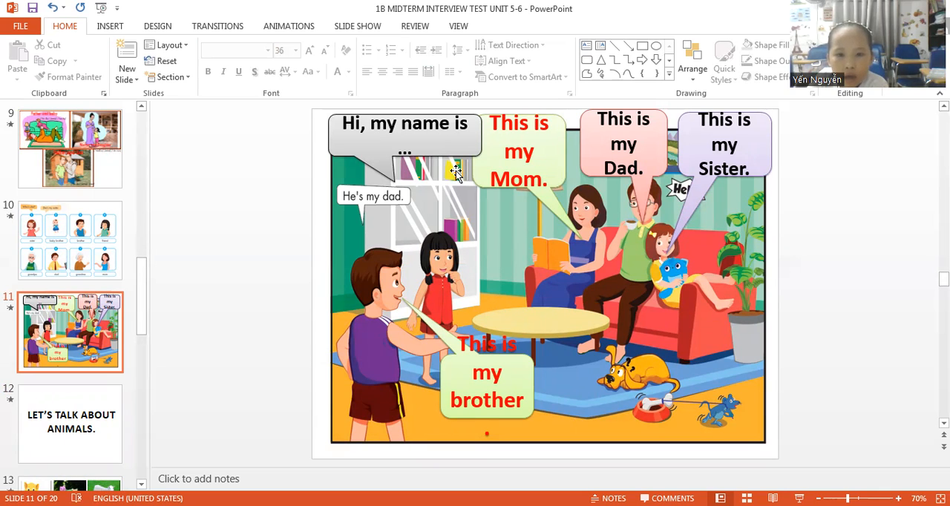
pyautogui.moveTo(582, 211)
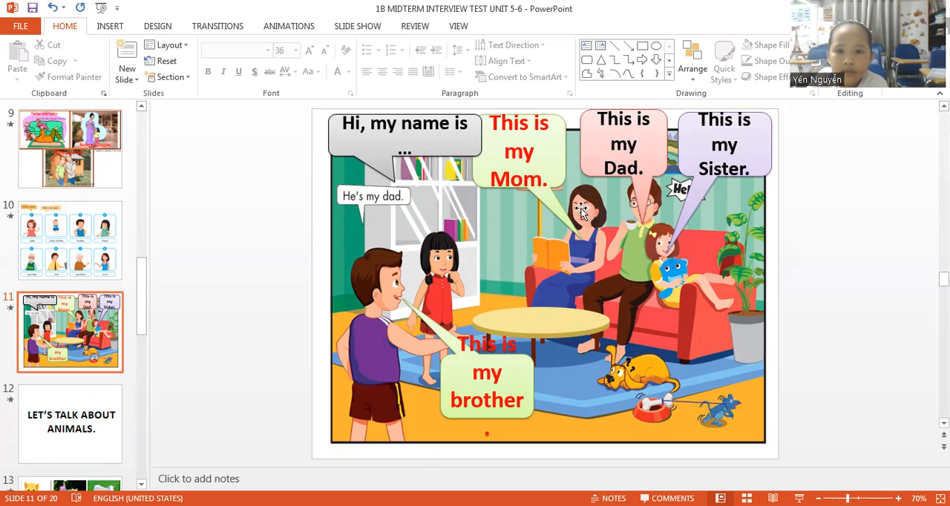
pyautogui.moveTo(644, 219)
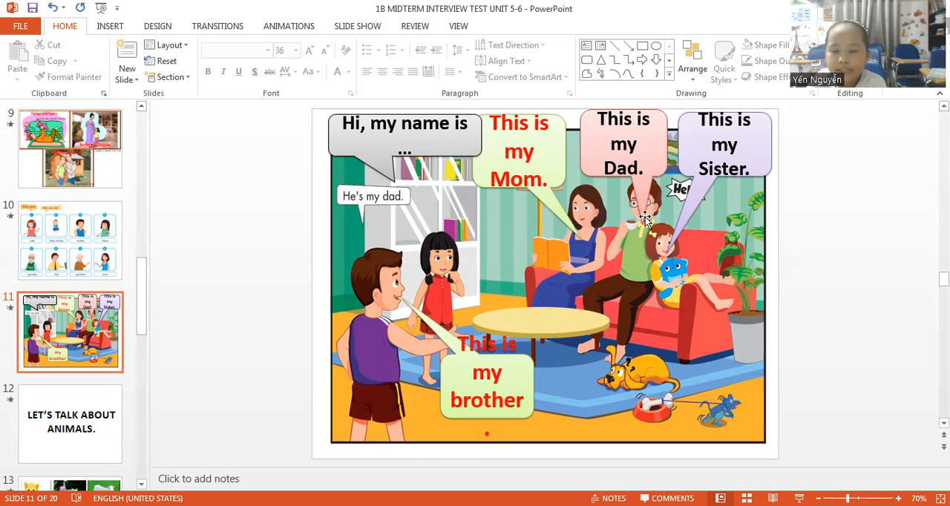
pyautogui.moveTo(603, 348)
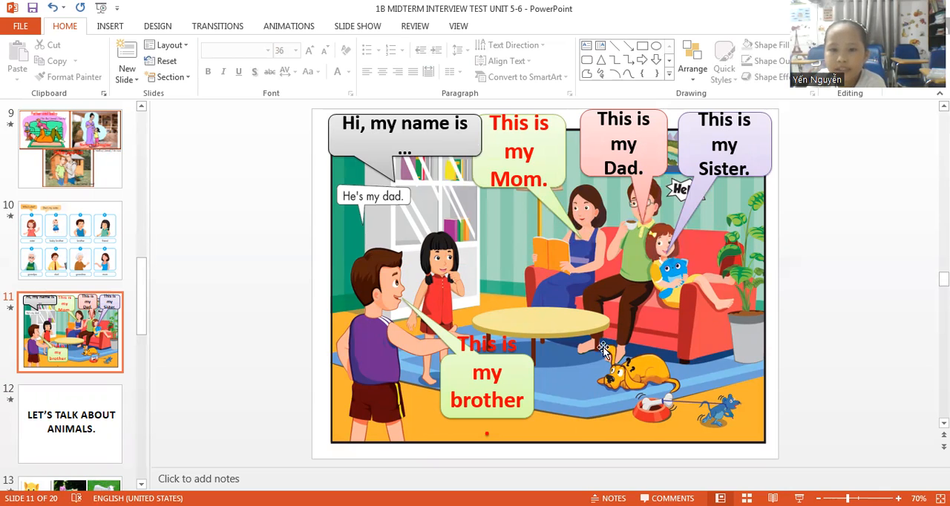
pyautogui.moveTo(386, 334)
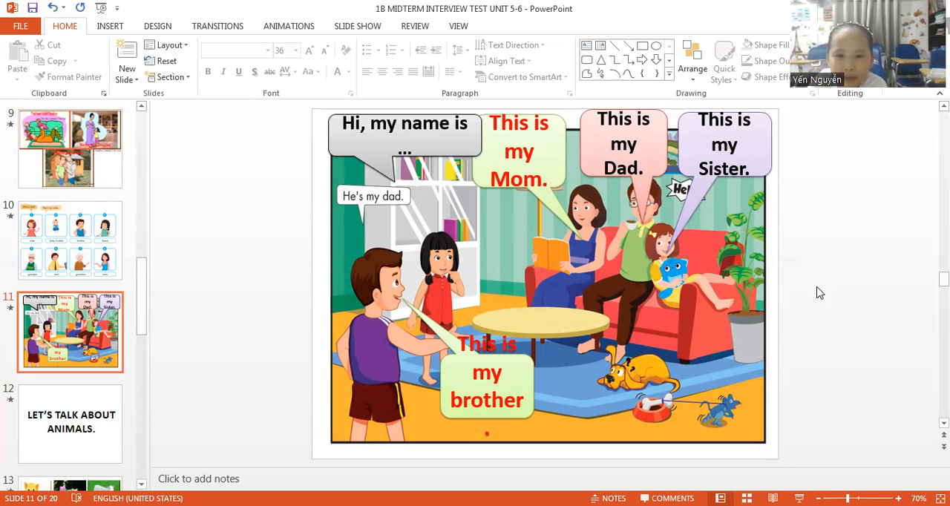
# Step: Show the next slide after the living-room 'This is my Mom' scene
pyautogui.click(70, 423)
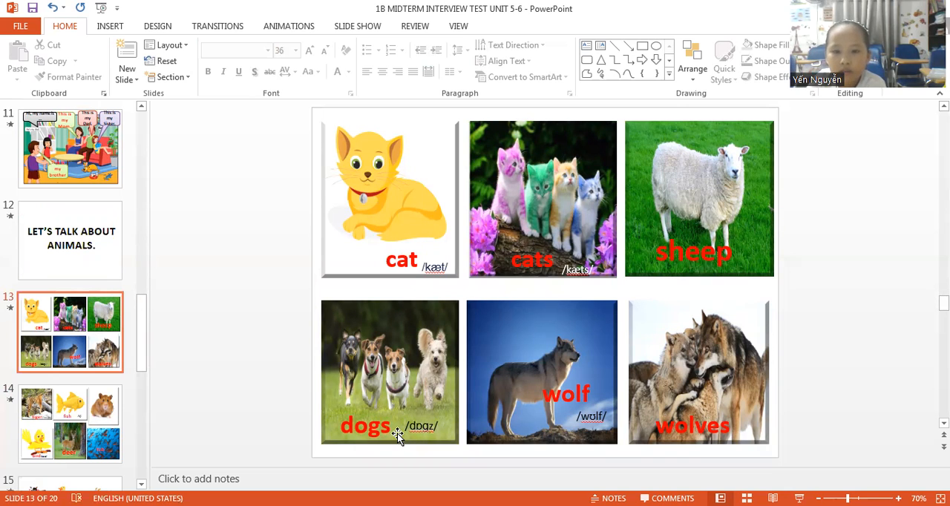
pyautogui.moveTo(567, 404)
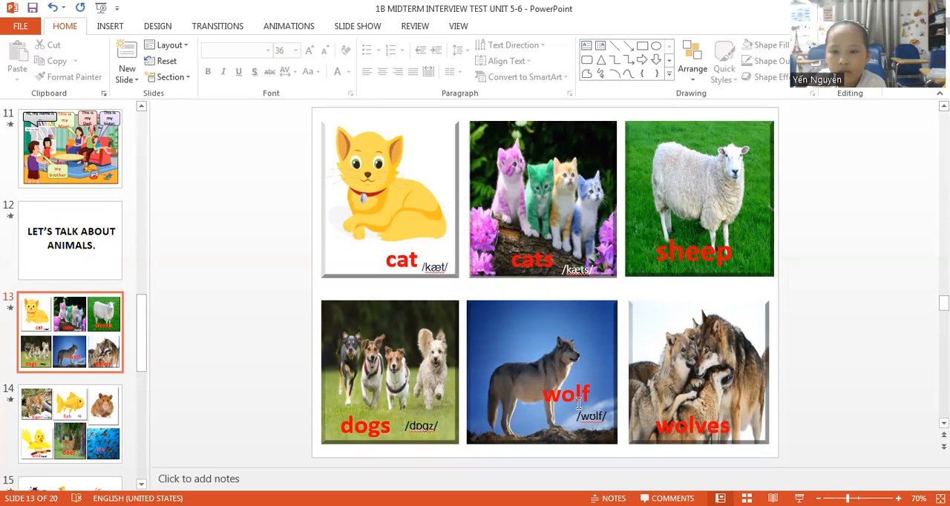
pyautogui.moveTo(688, 439)
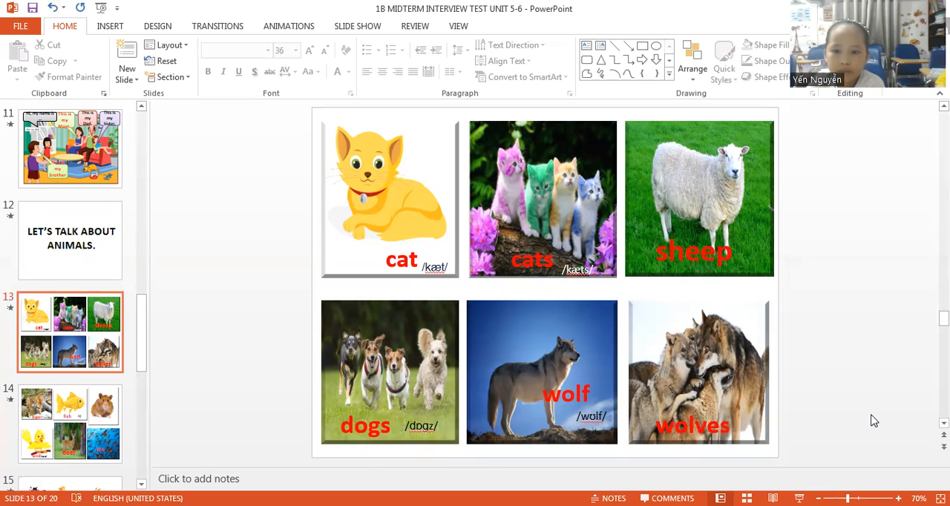
# Step: Show slide 14, then slide 15 with cow, duck, goat, buffalo, pig and antelope
pyautogui.click(70, 423)
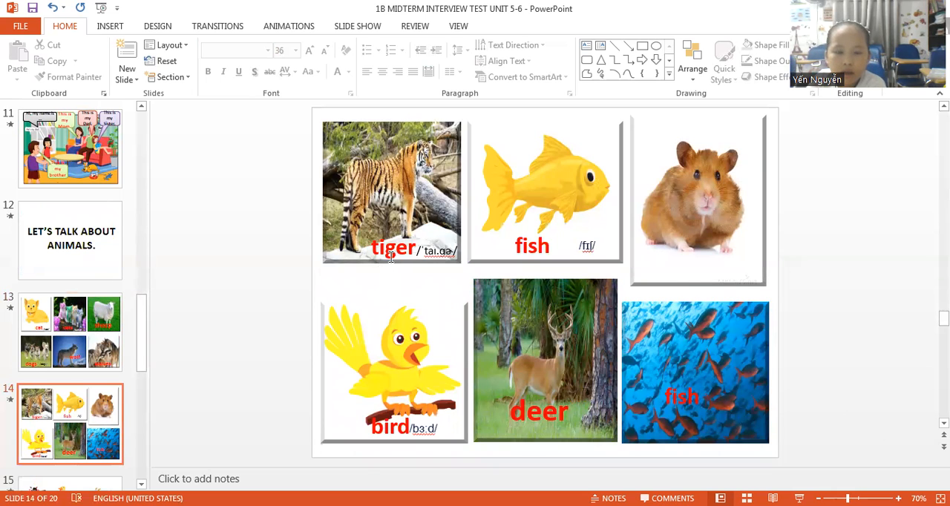
pyautogui.moveTo(704, 236)
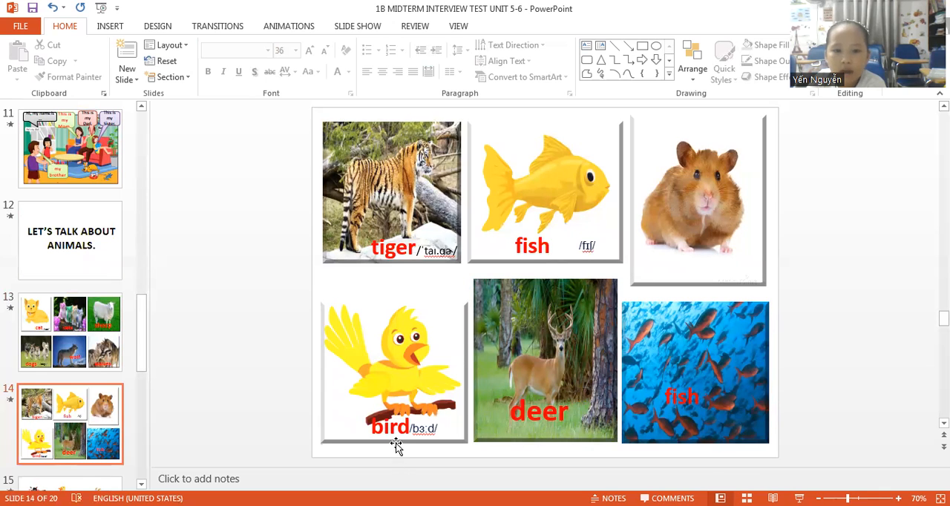
pyautogui.moveTo(540, 427)
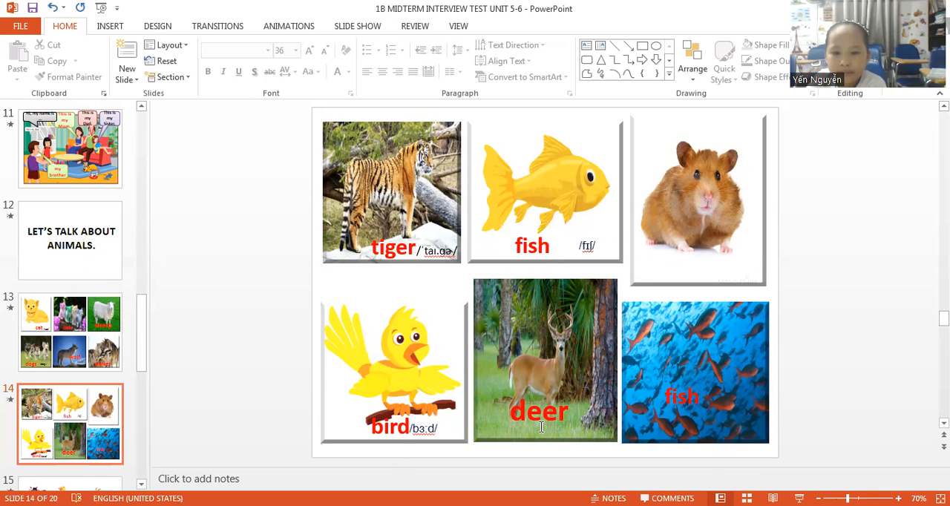
pyautogui.moveTo(822, 354)
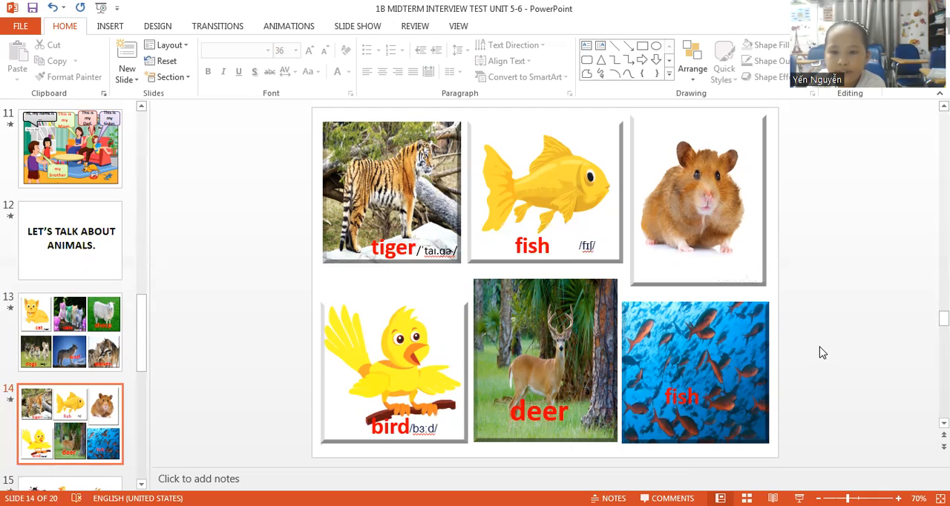
pyautogui.click(70, 331)
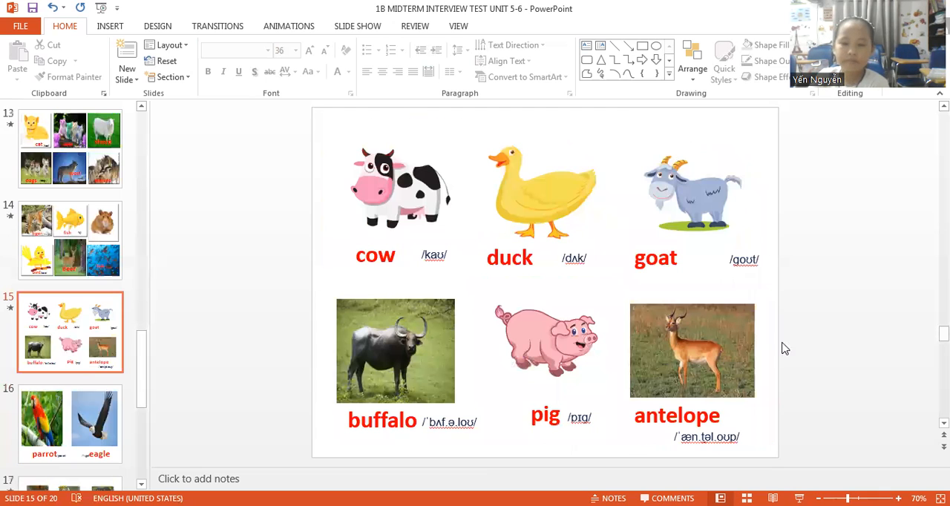
pyautogui.moveTo(552, 276)
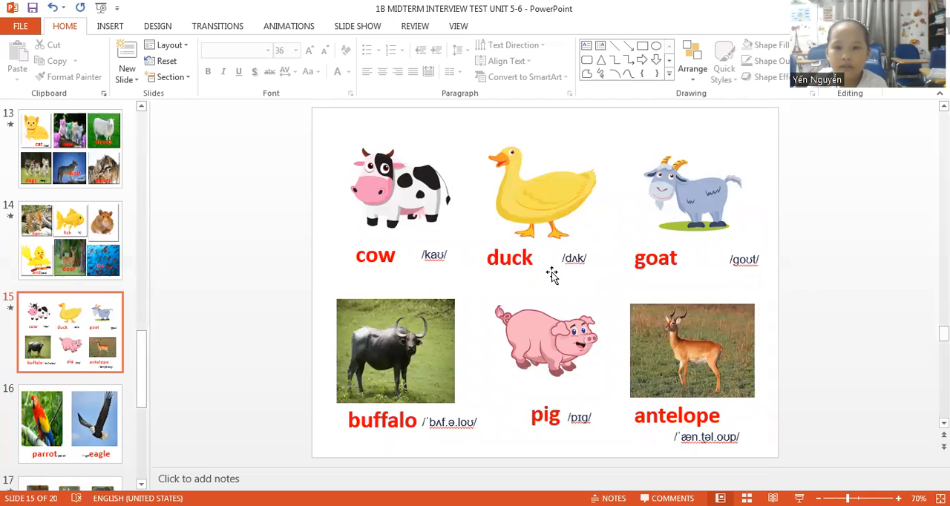
pyautogui.moveTo(403, 441)
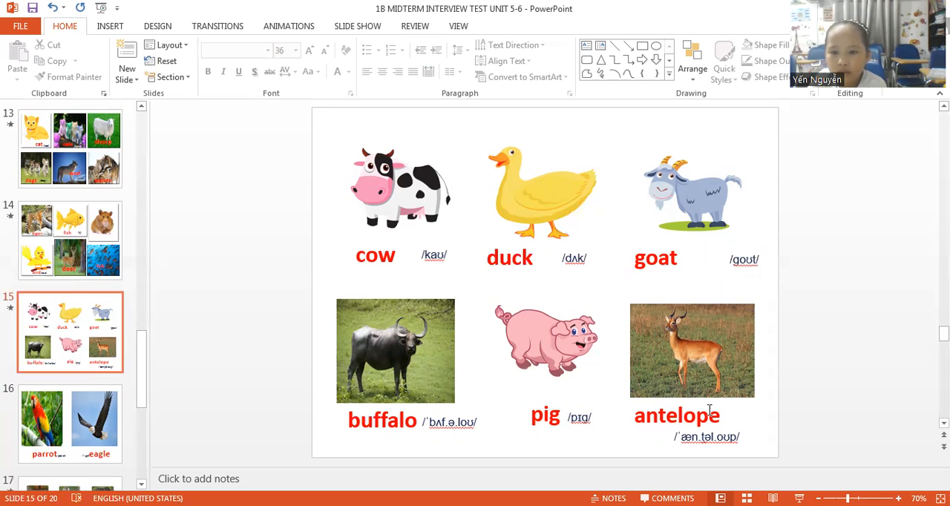
pyautogui.moveTo(837, 371)
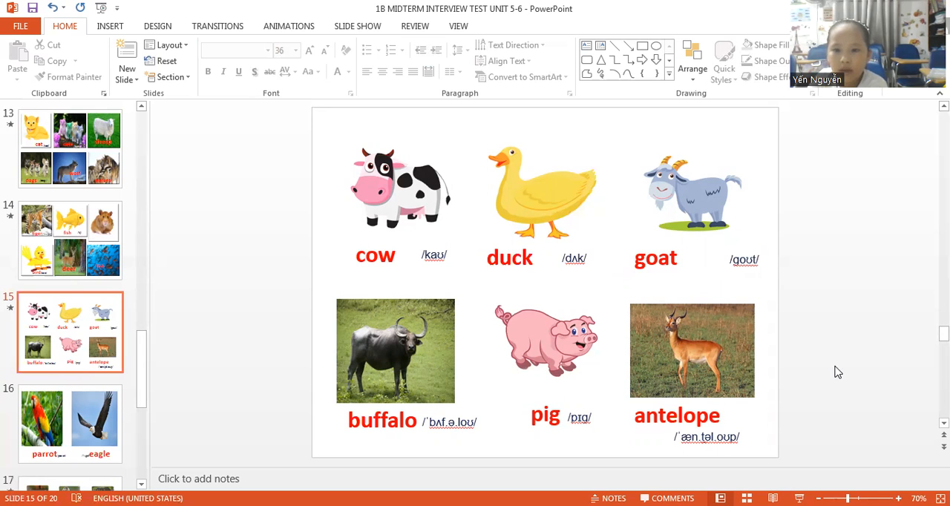
# Step: Show slide 16 with the parrot and eagle pictures
pyautogui.click(70, 423)
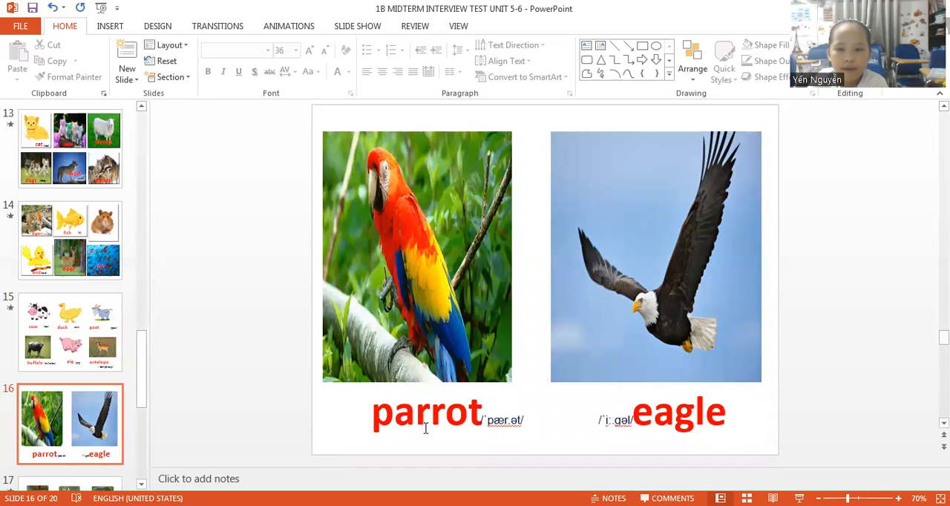
pyautogui.moveTo(540, 437)
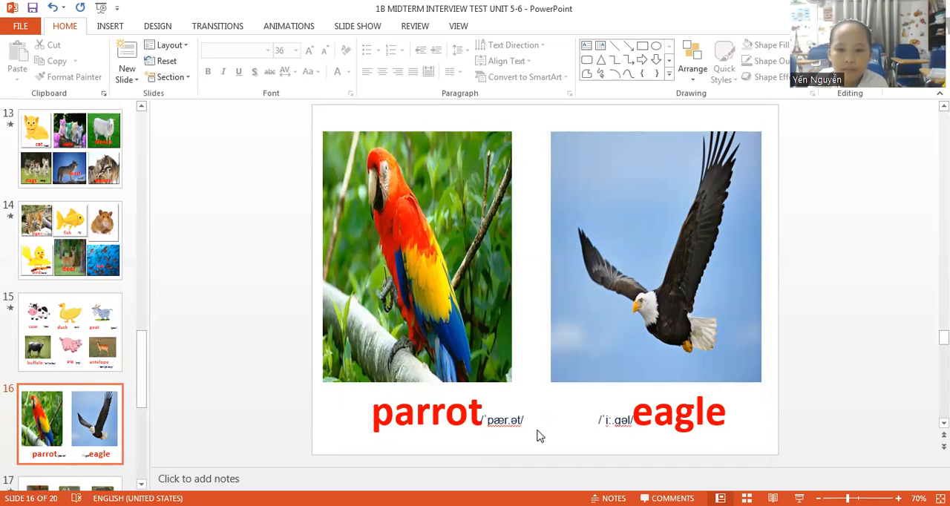
pyautogui.moveTo(775, 407)
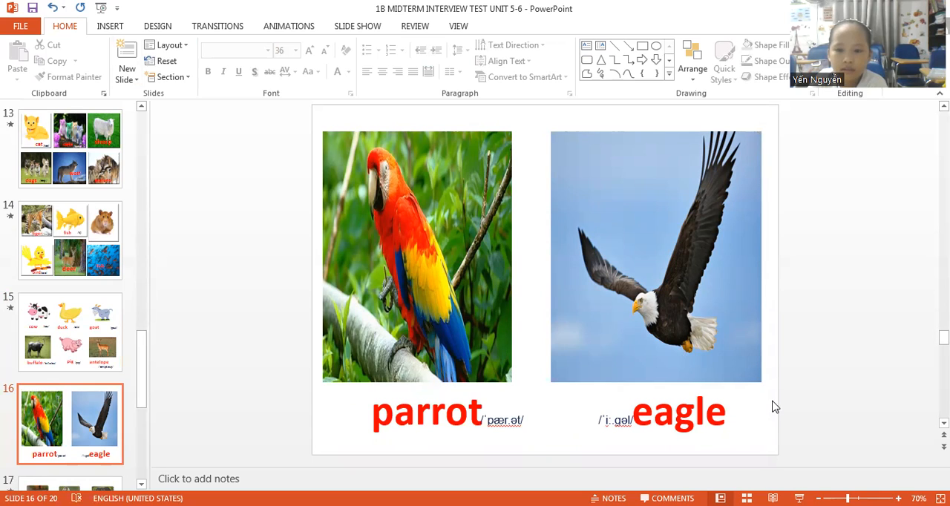
pyautogui.moveTo(801, 365)
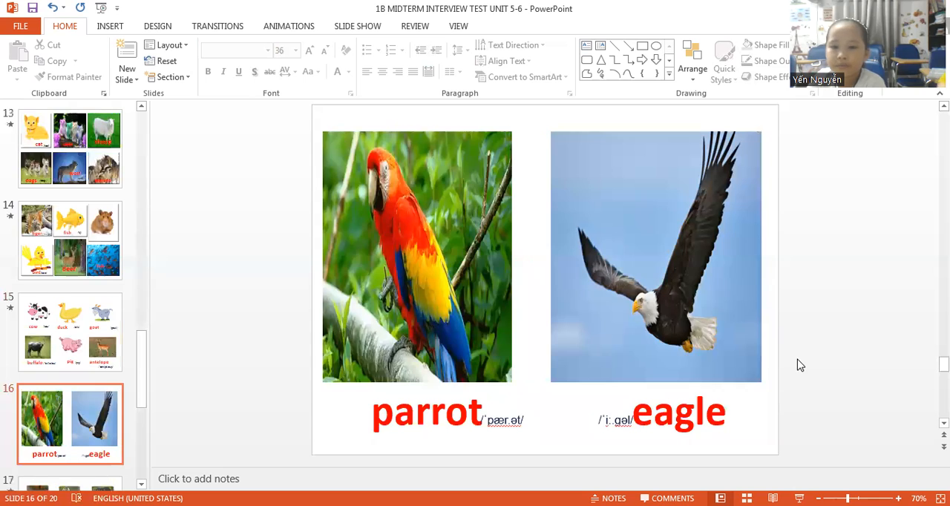
# Step: Show slide 17 with gecko and elephant, then slide 18 with crab and polar bear
pyautogui.click(69, 333)
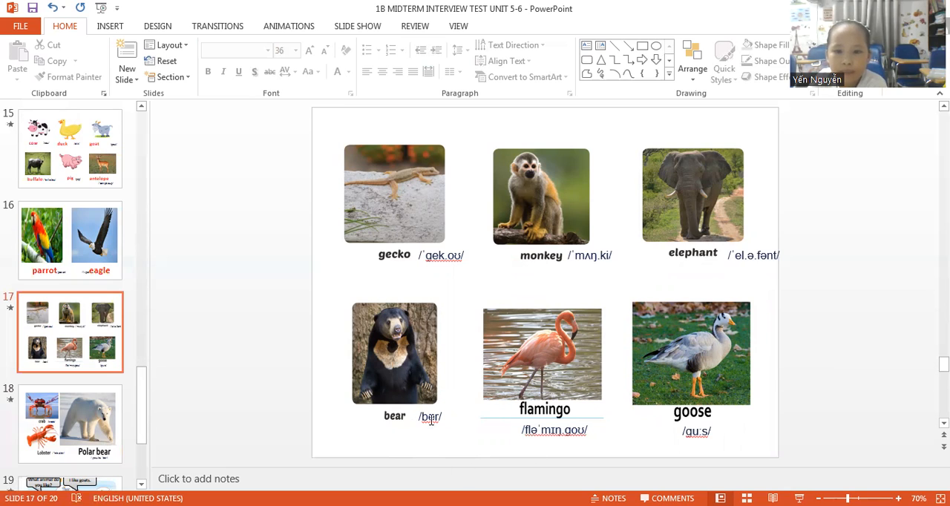
pyautogui.moveTo(745, 414)
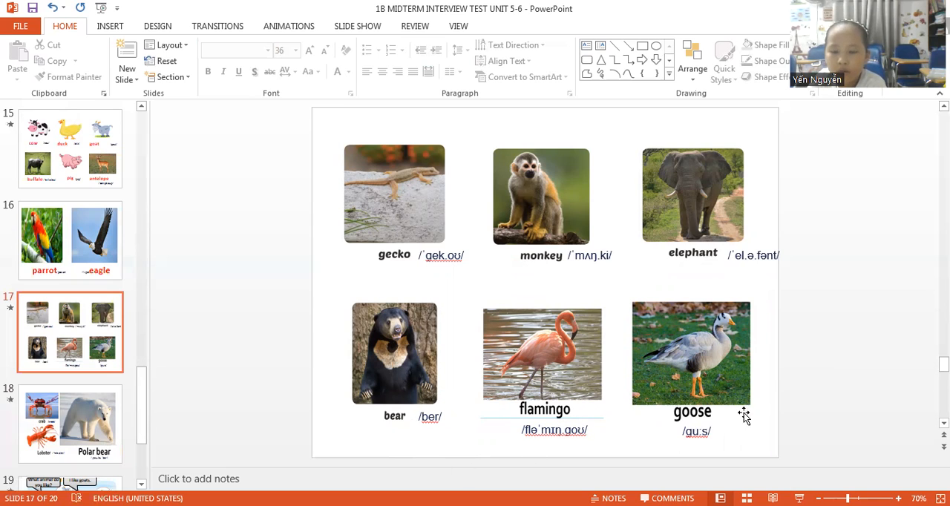
pyautogui.moveTo(822, 343)
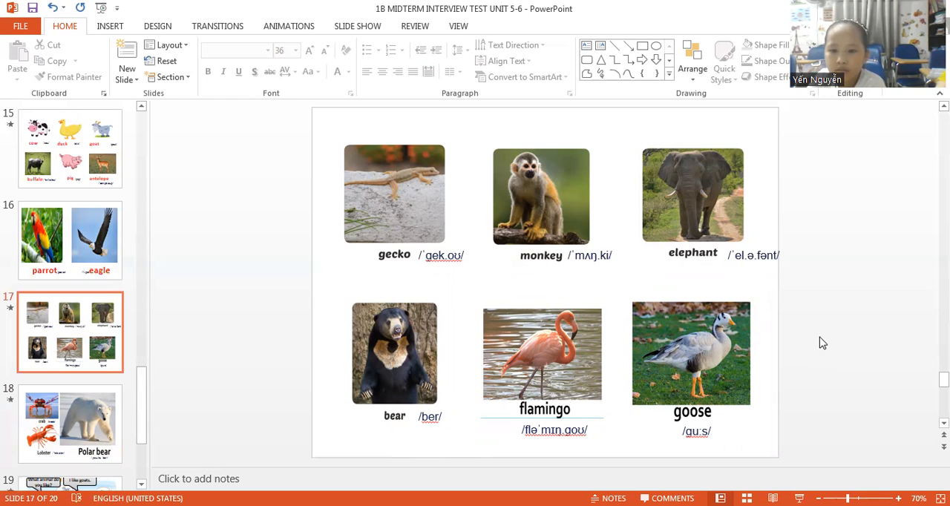
pyautogui.click(70, 423)
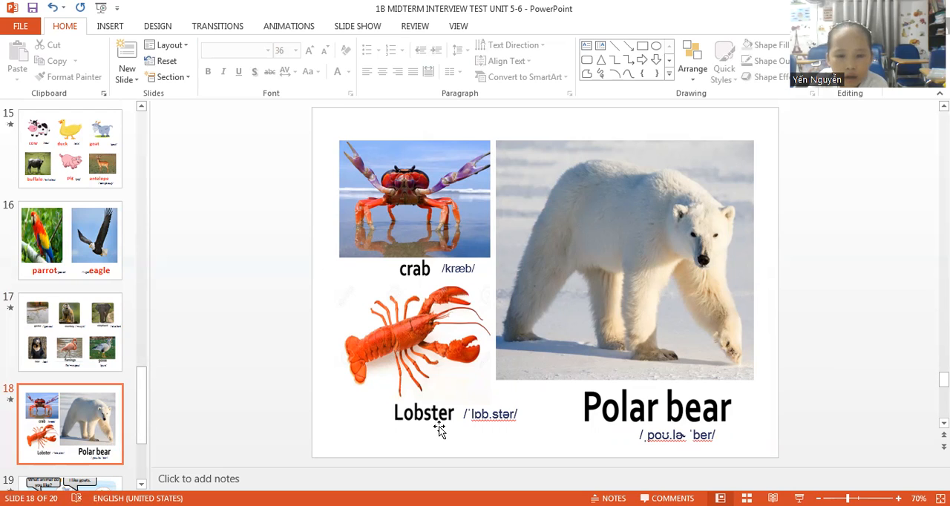
pyautogui.moveTo(626, 424)
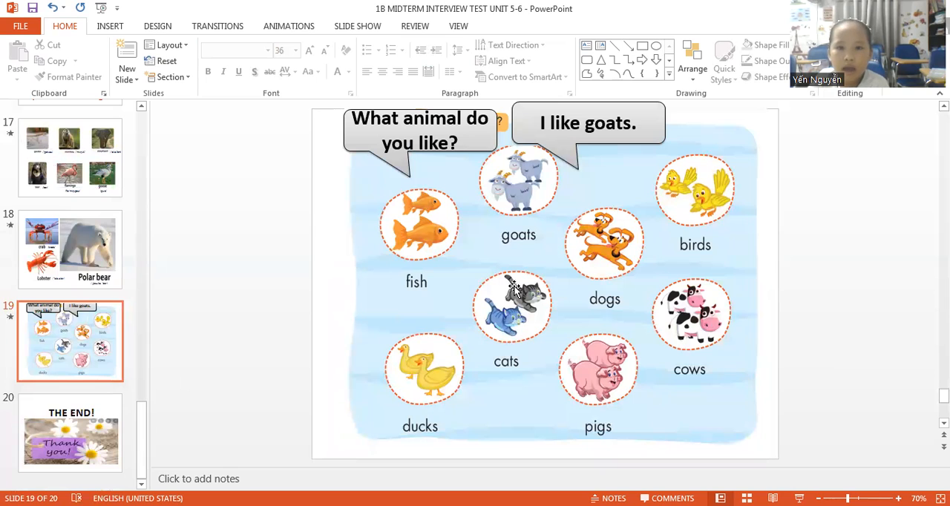
pyautogui.moveTo(516, 178)
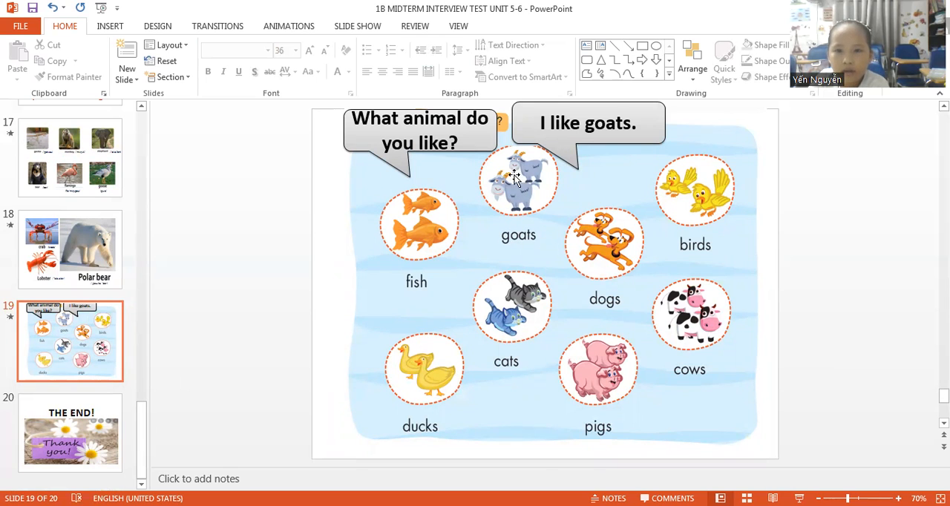
pyautogui.moveTo(512, 333)
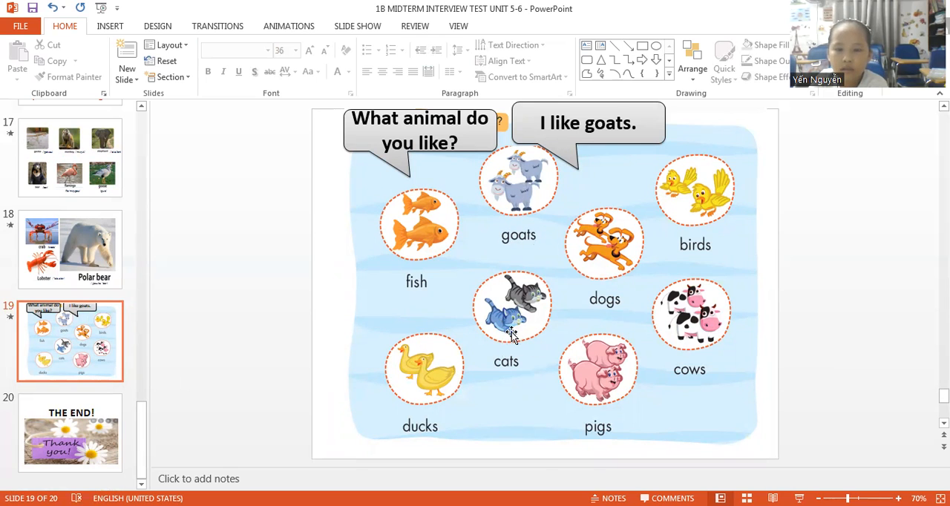
pyautogui.moveTo(719, 329)
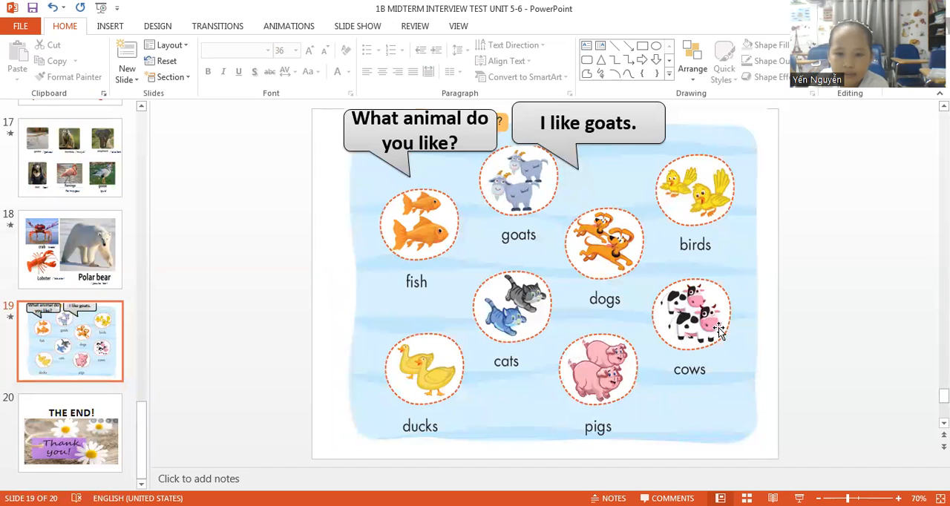
pyautogui.moveTo(710, 335)
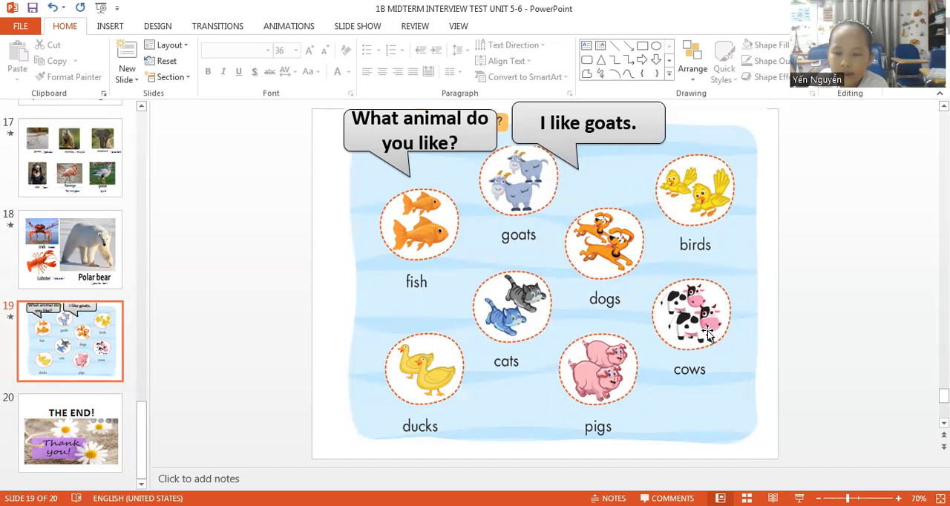
pyautogui.moveTo(600, 80)
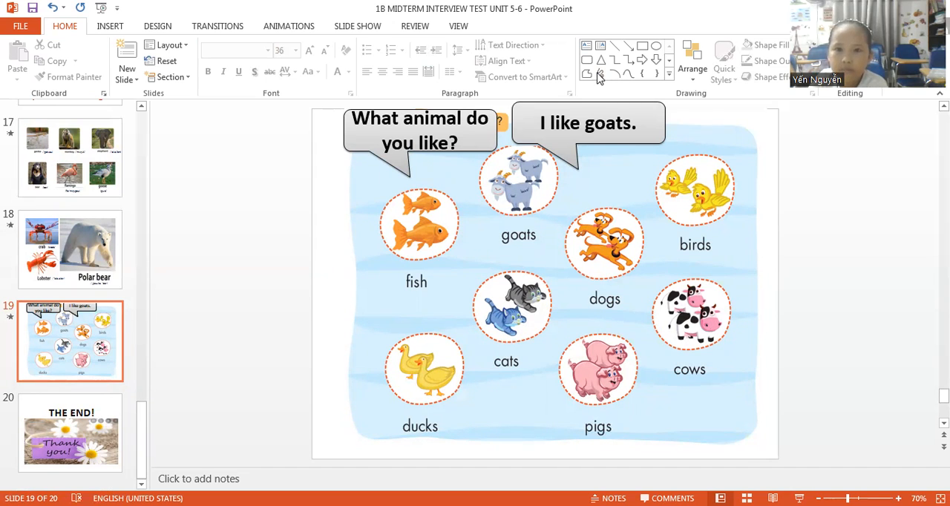